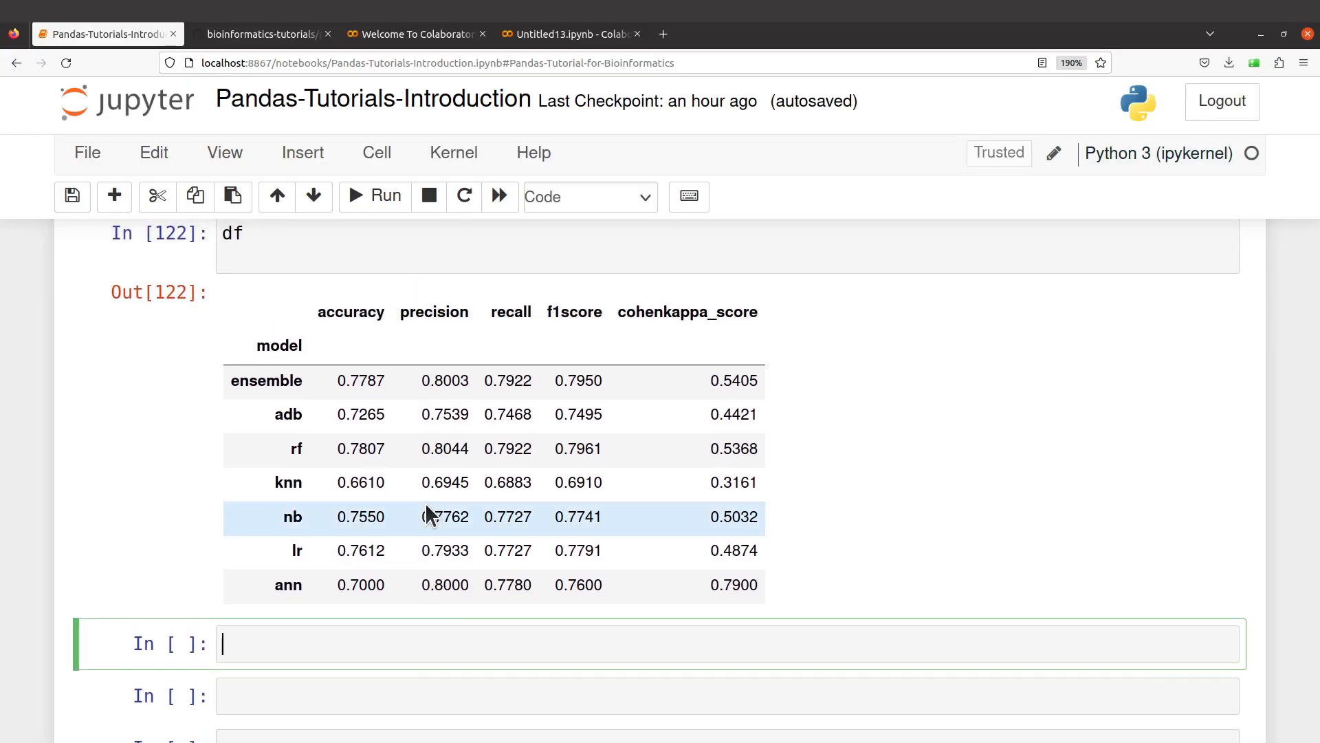
Write subset=df[["accuracy","precision"]] on a new line below the save-data comment
scroll("down", 3)
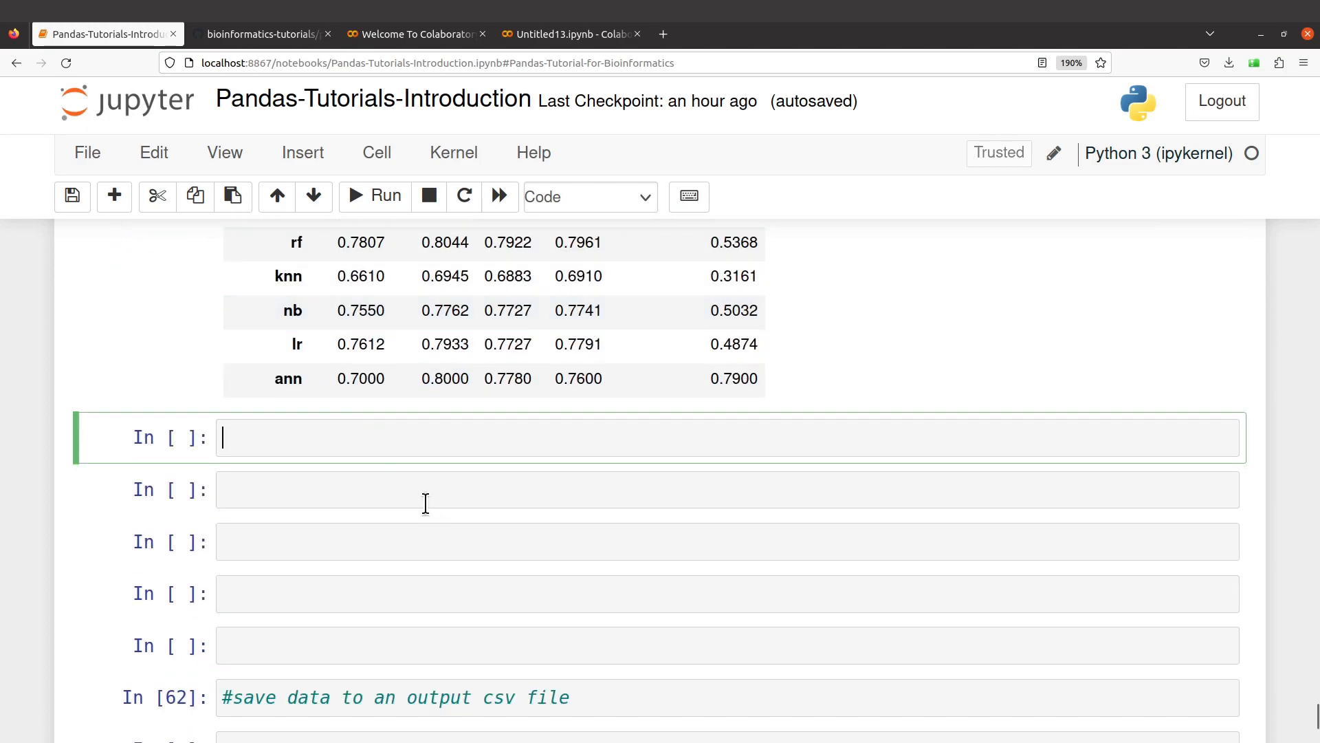
mouse_move(911, 732)
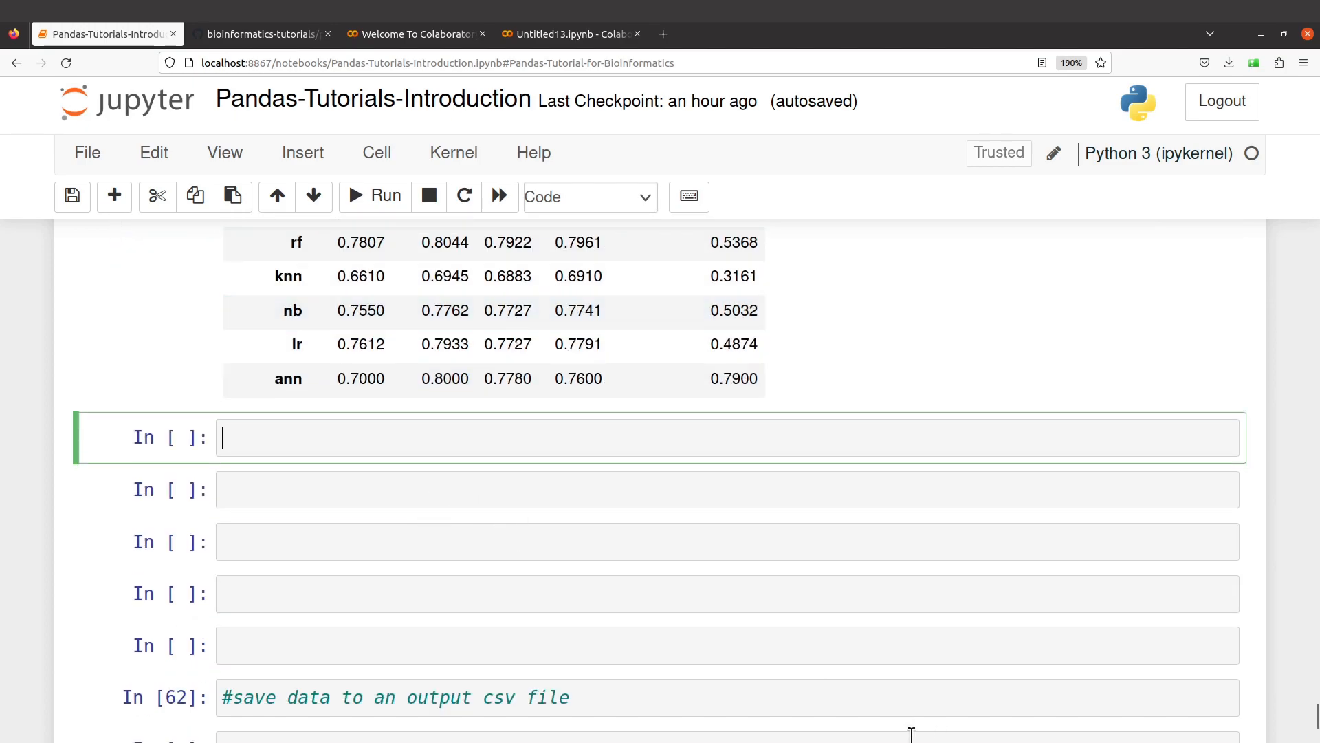
scroll("up", 3)
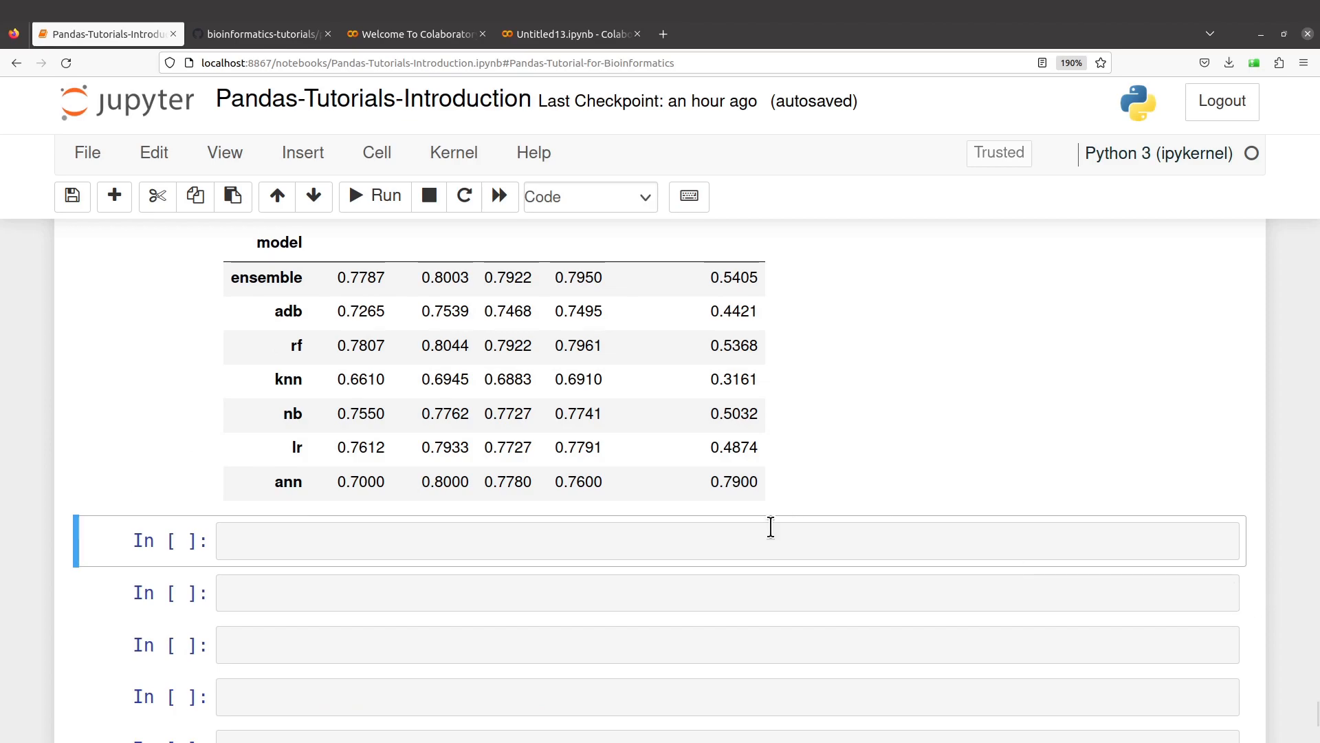
scroll("up", 3)
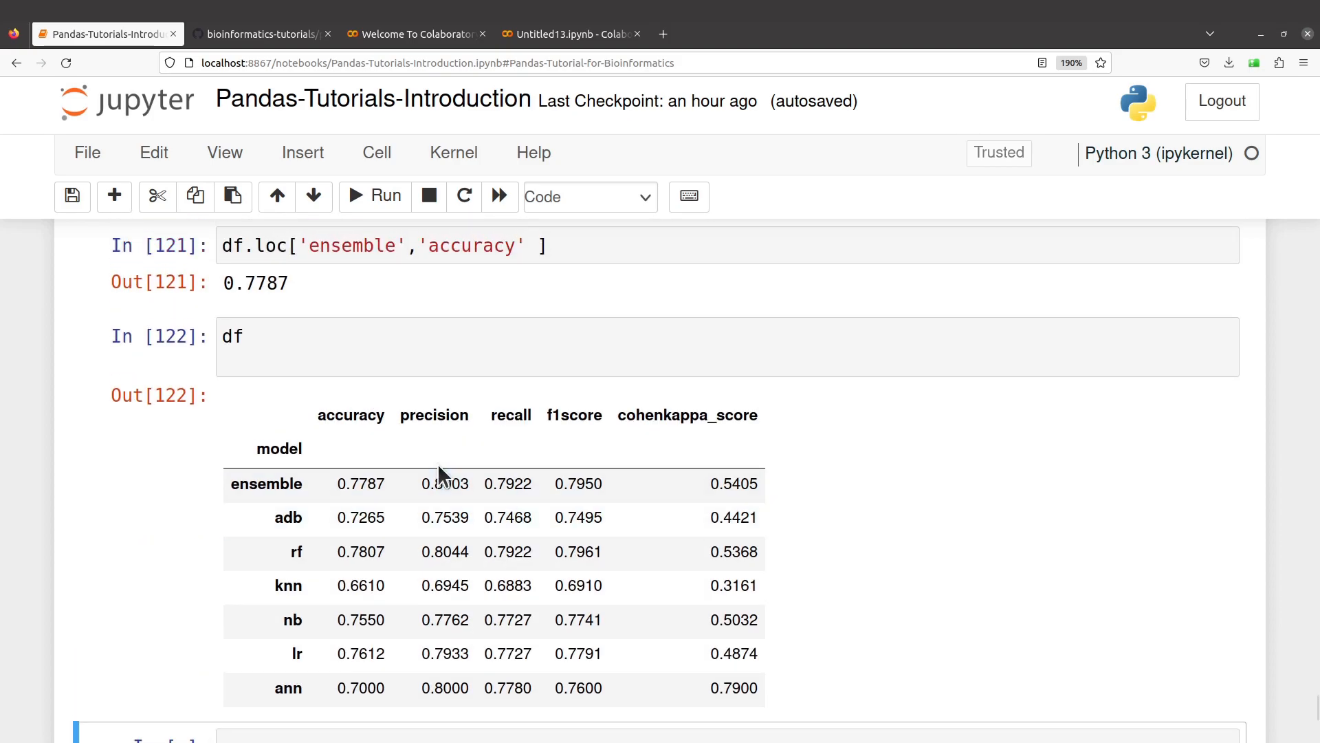
mouse_move(449, 487)
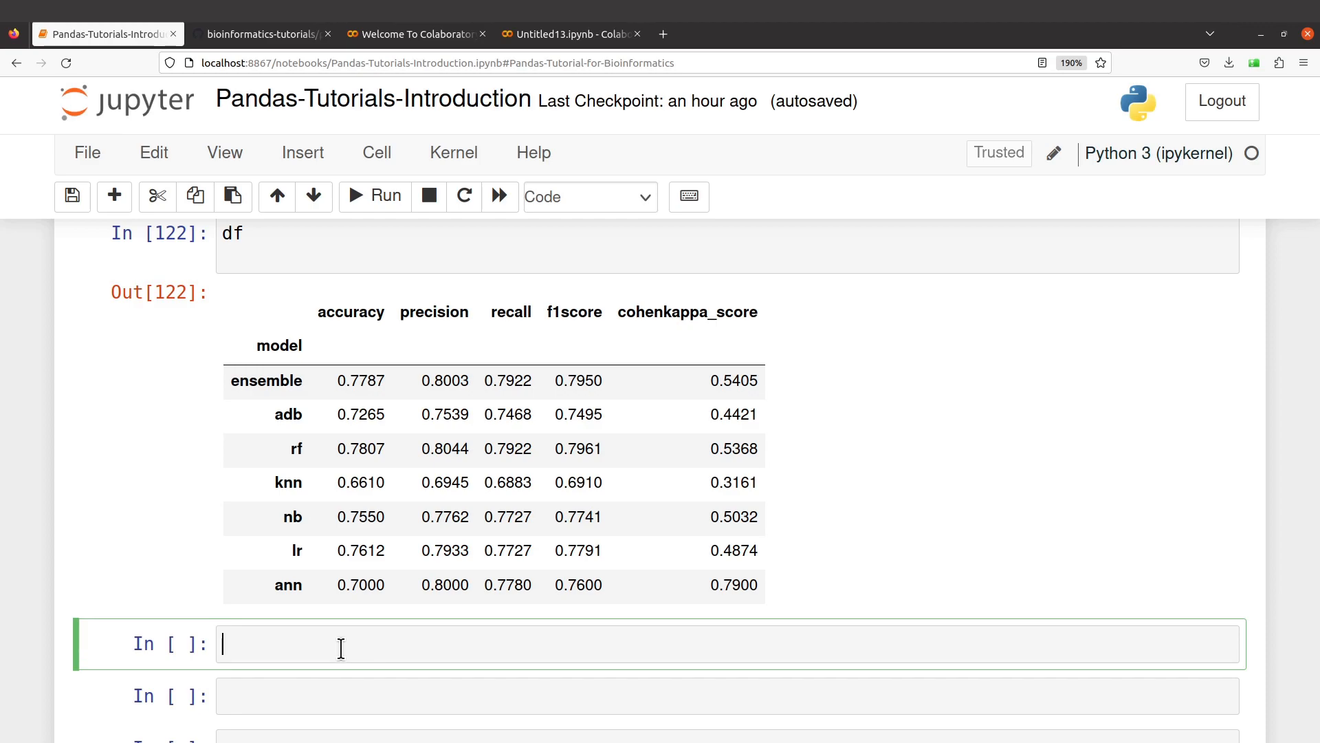
scroll("down", 3)
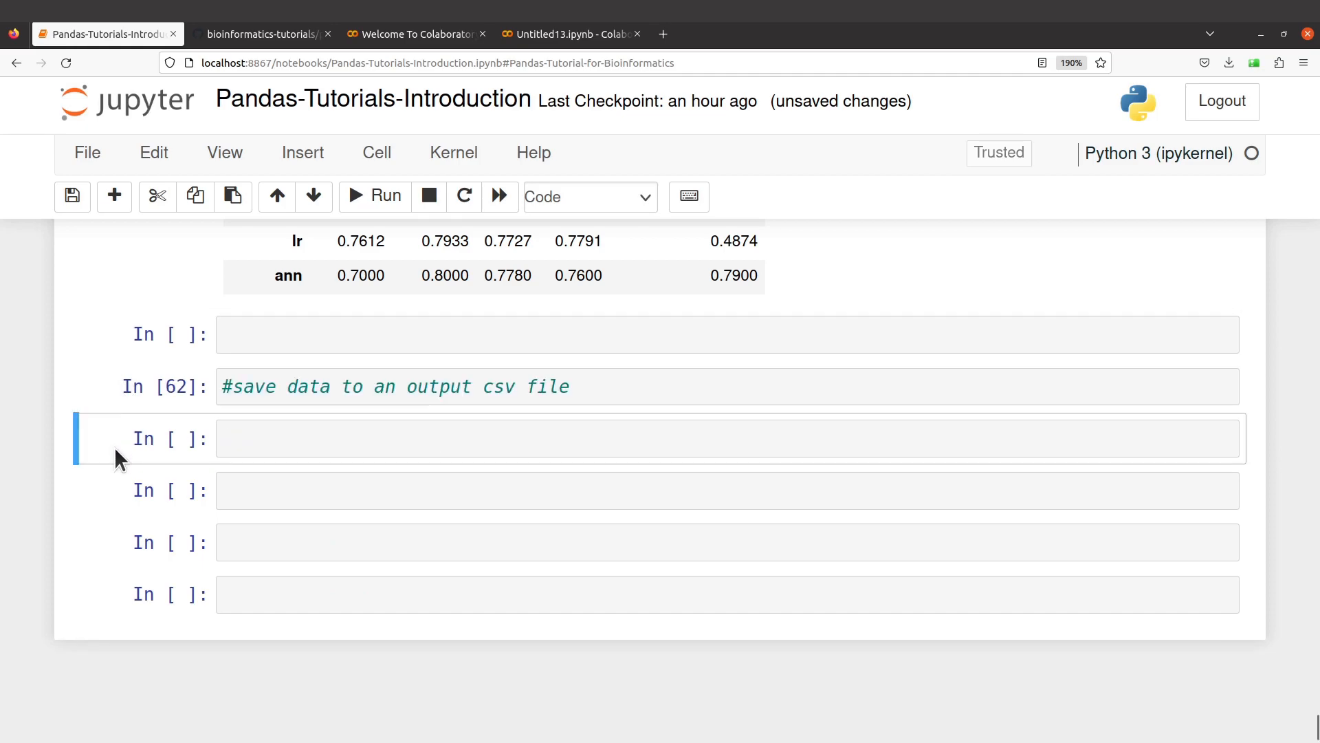
left_click(581, 387)
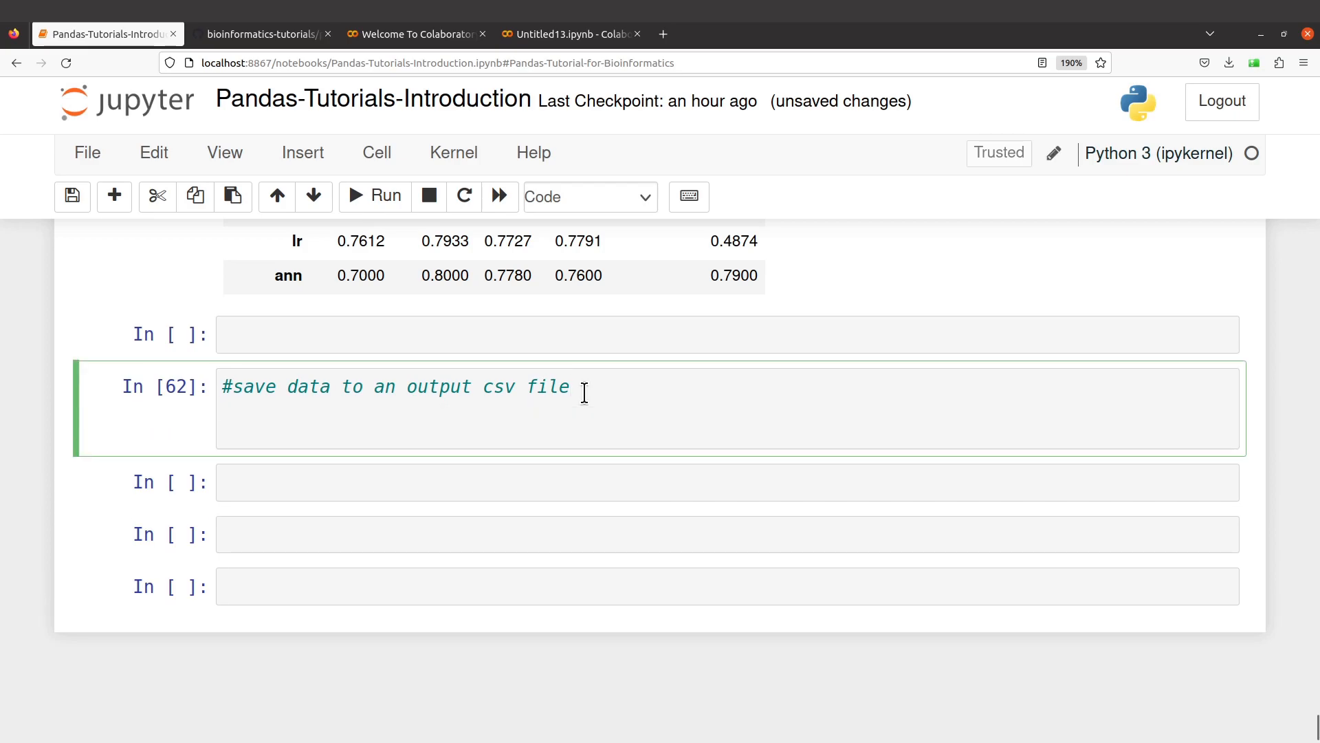
key("Return")
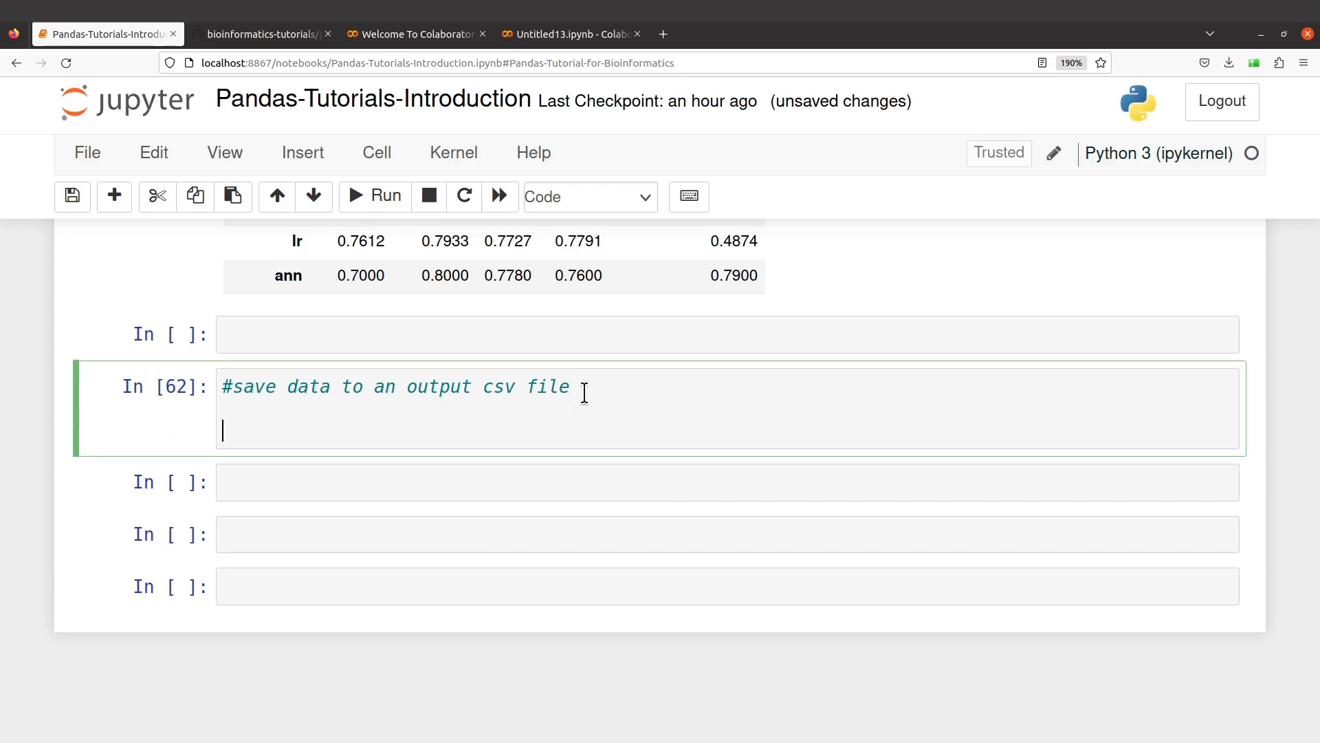
type("subset=")
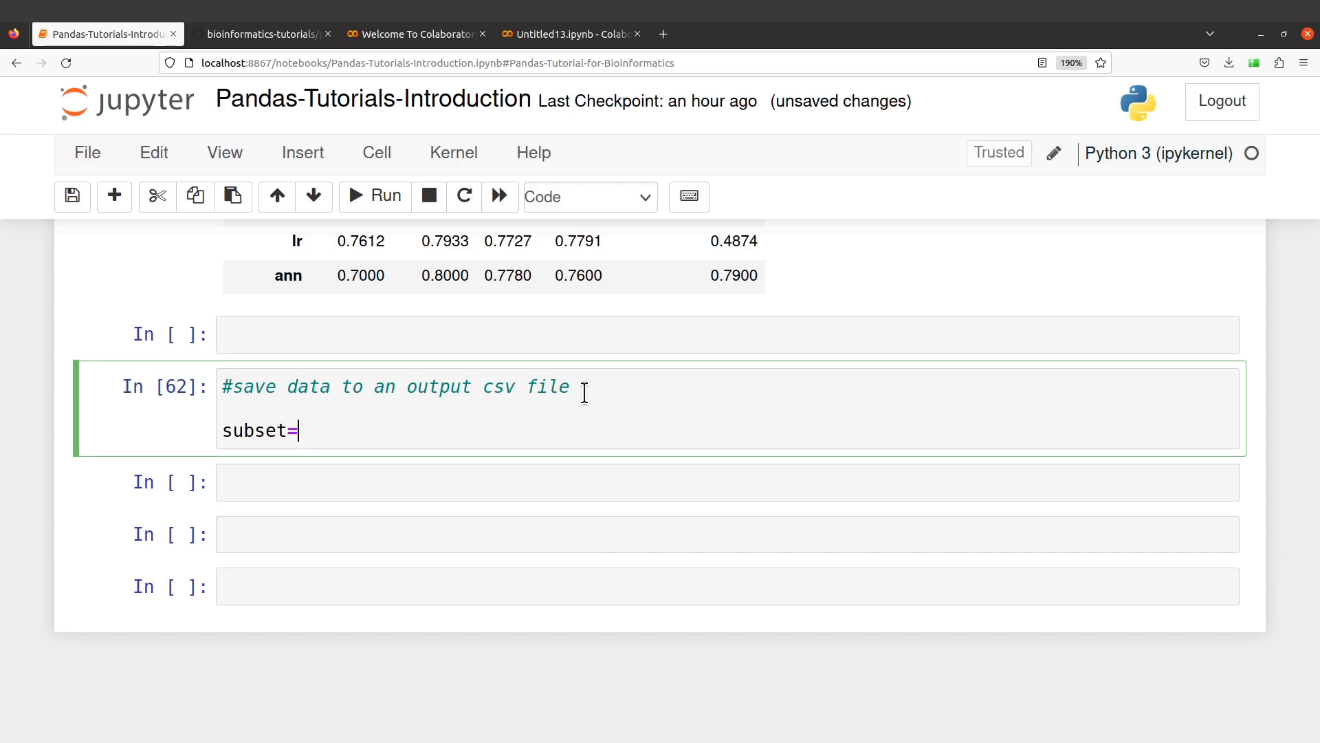
scroll("up", 3)
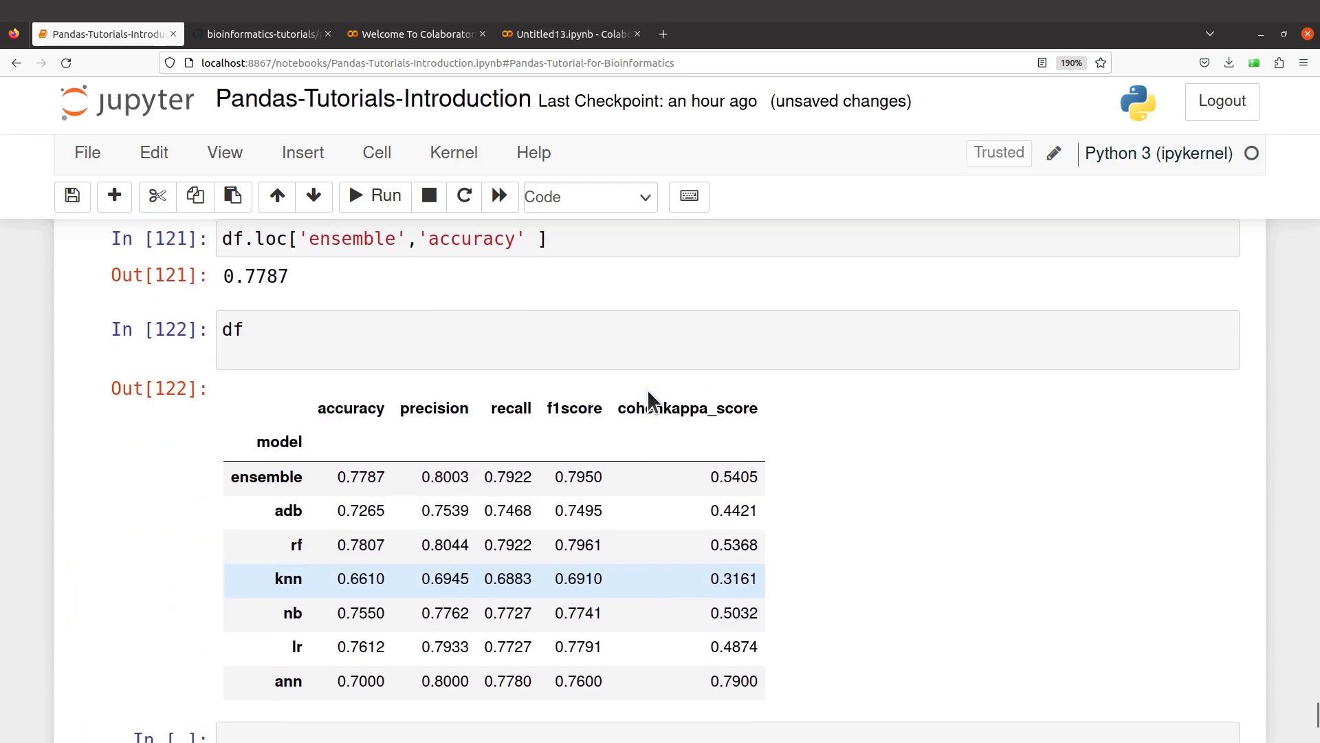
scroll("up", 3)
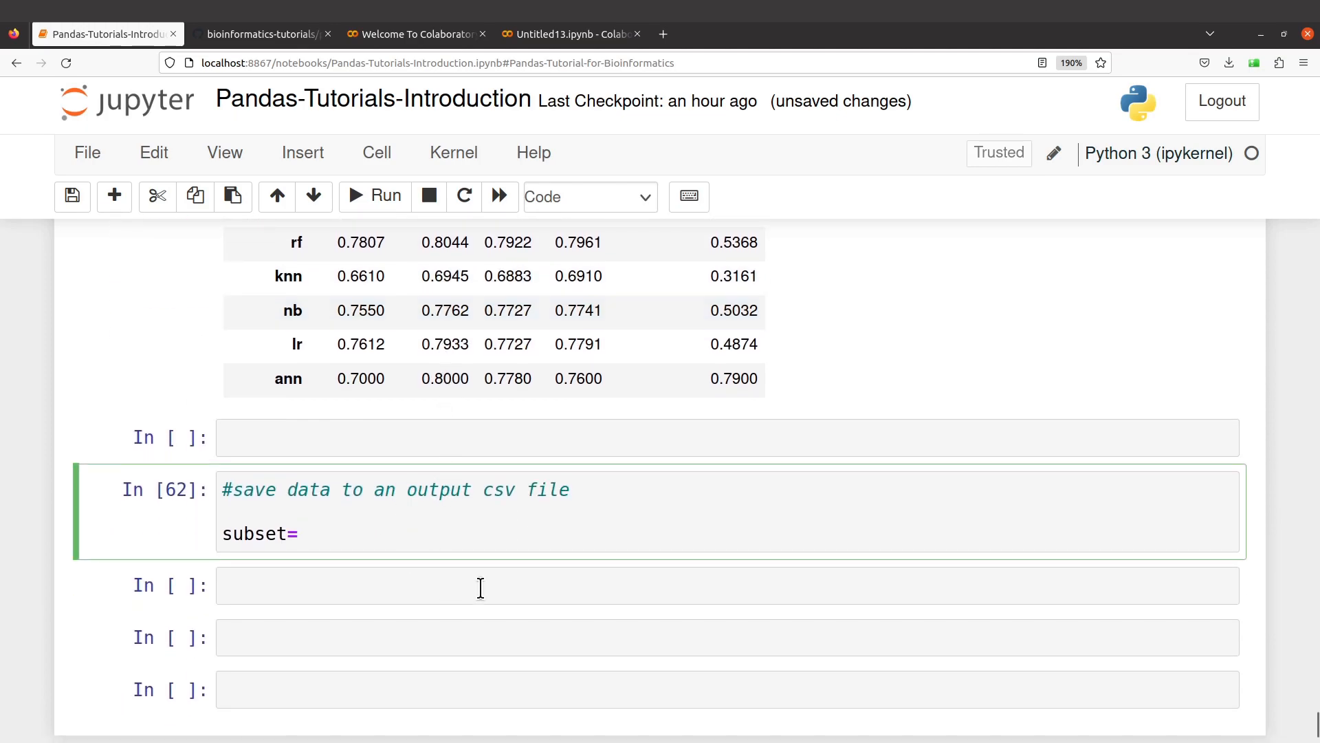
type("df[]")
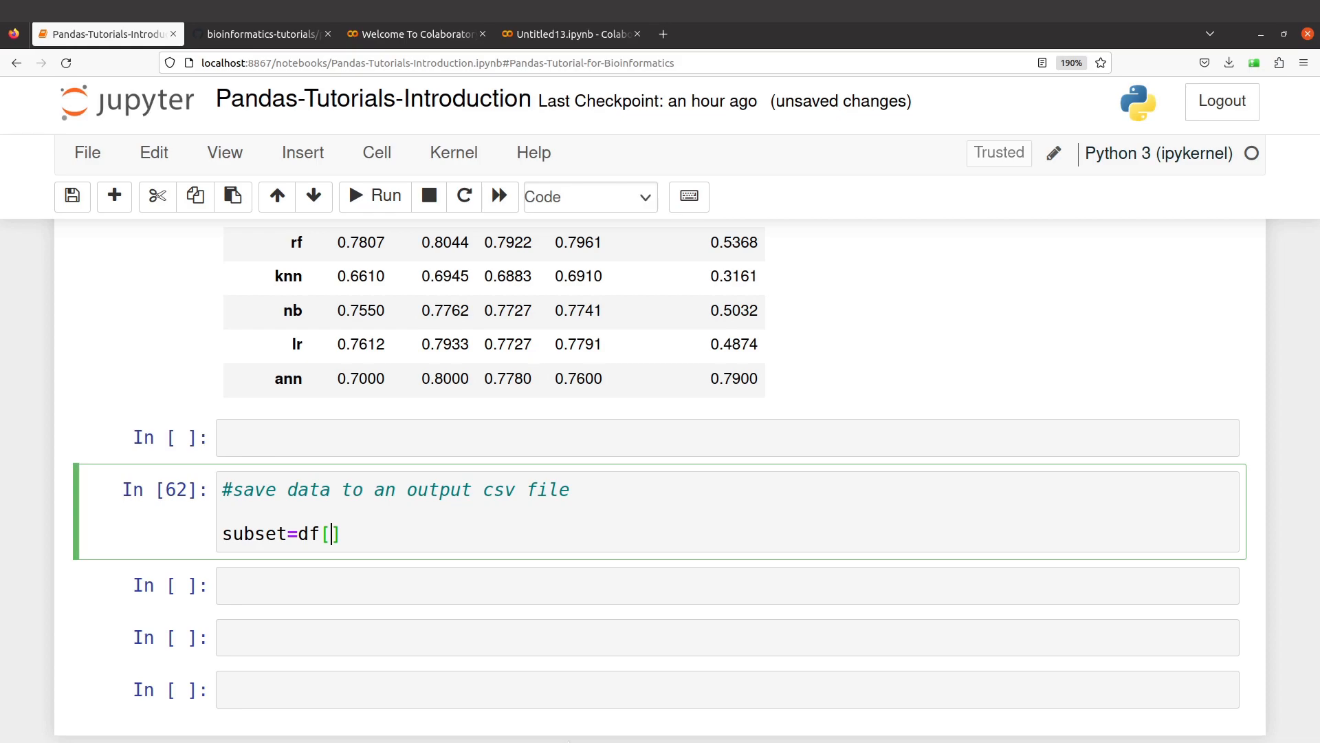
type("[")
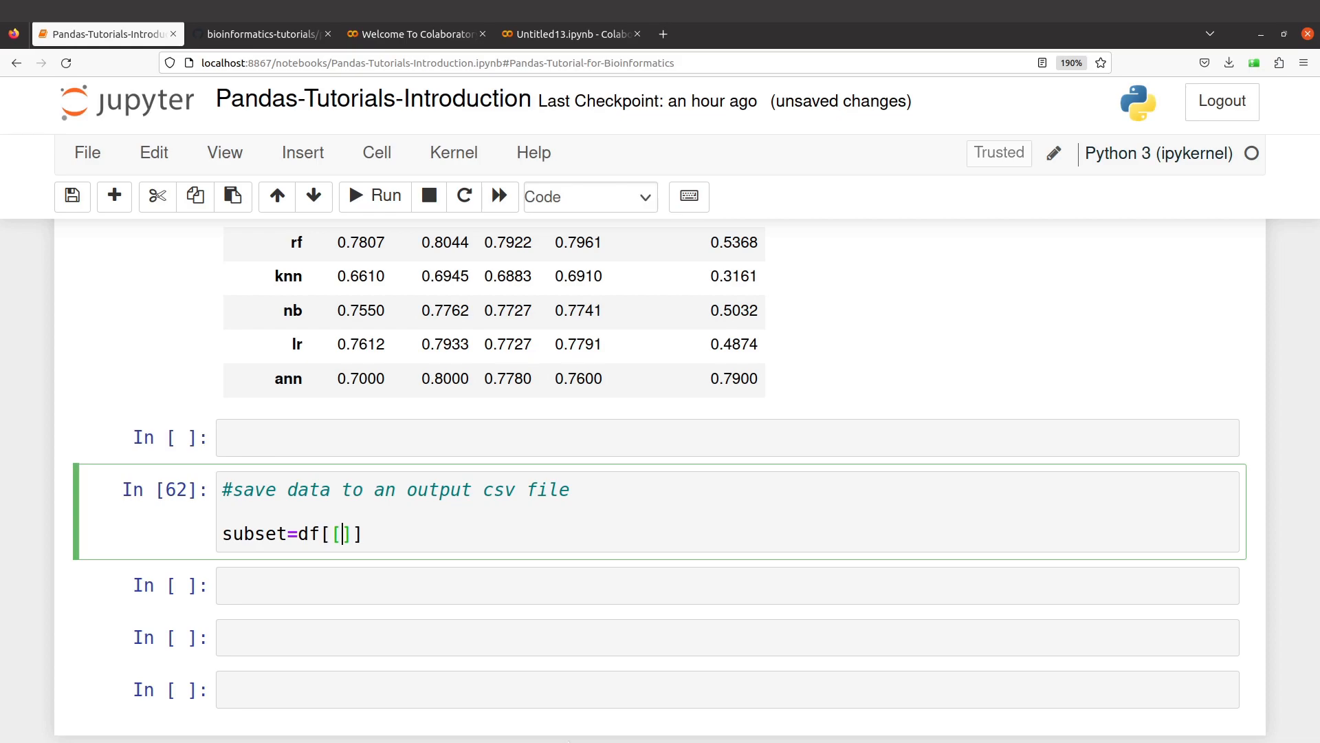
type("\"accura")
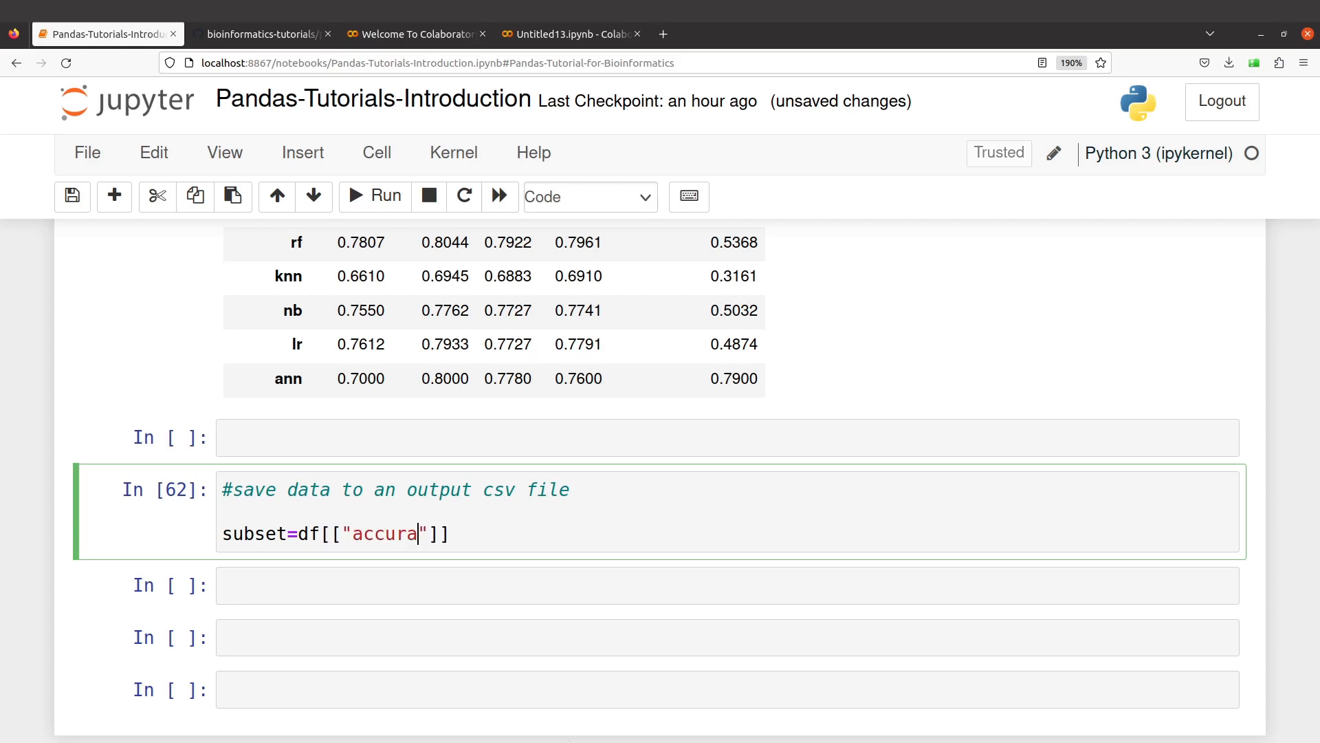
type("cy\",")
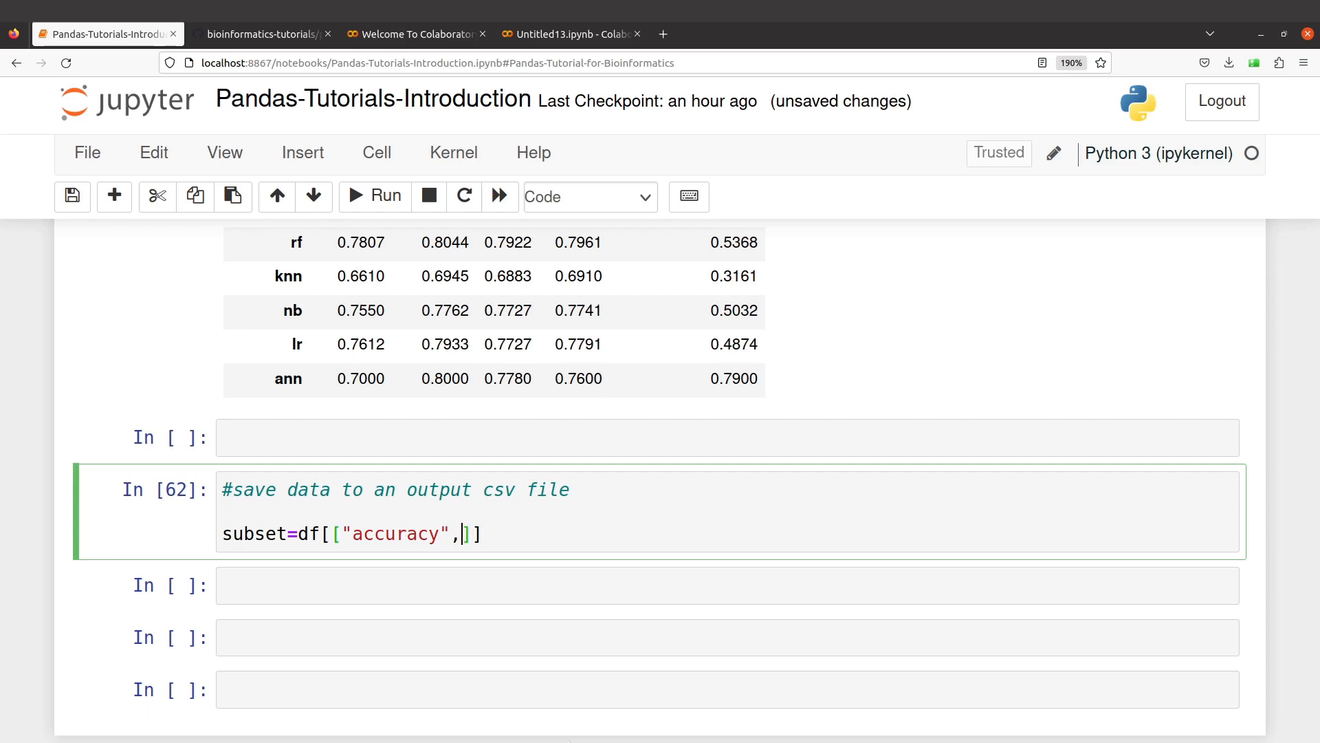
type("\"precision\"")
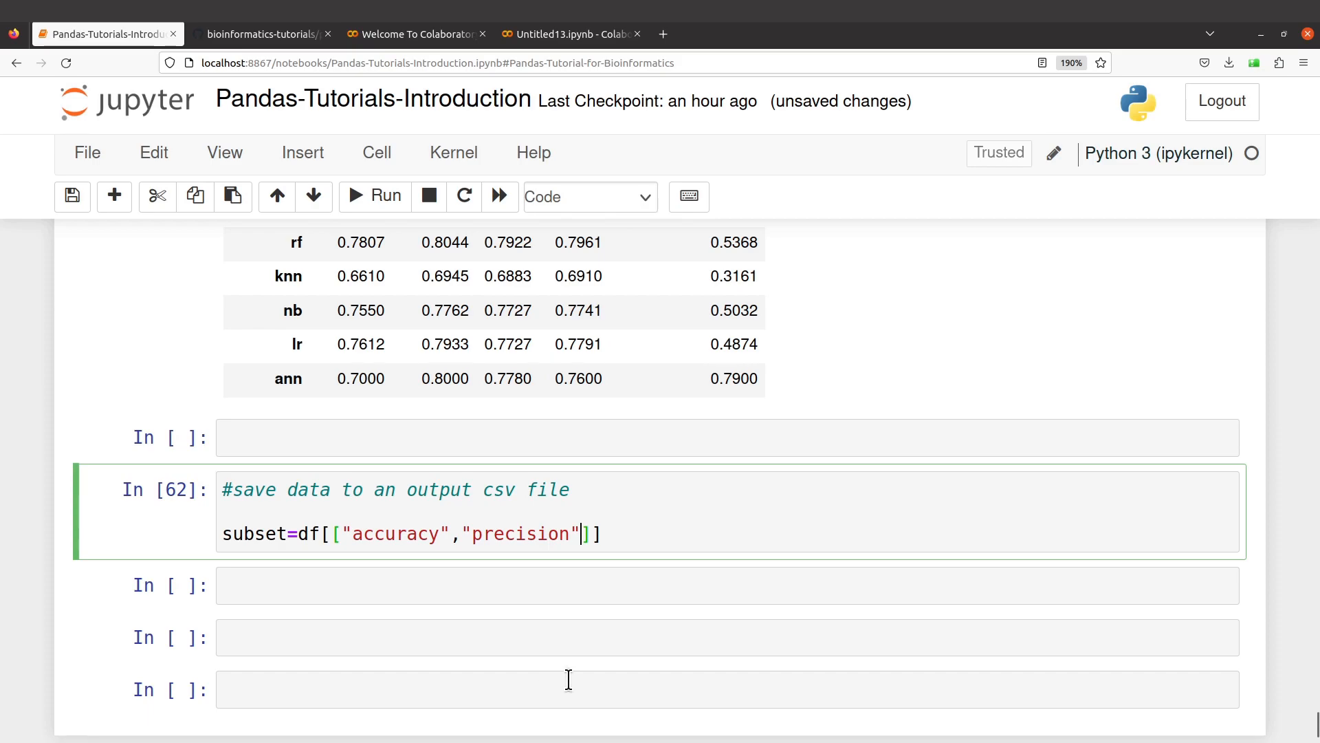
mouse_move(691, 565)
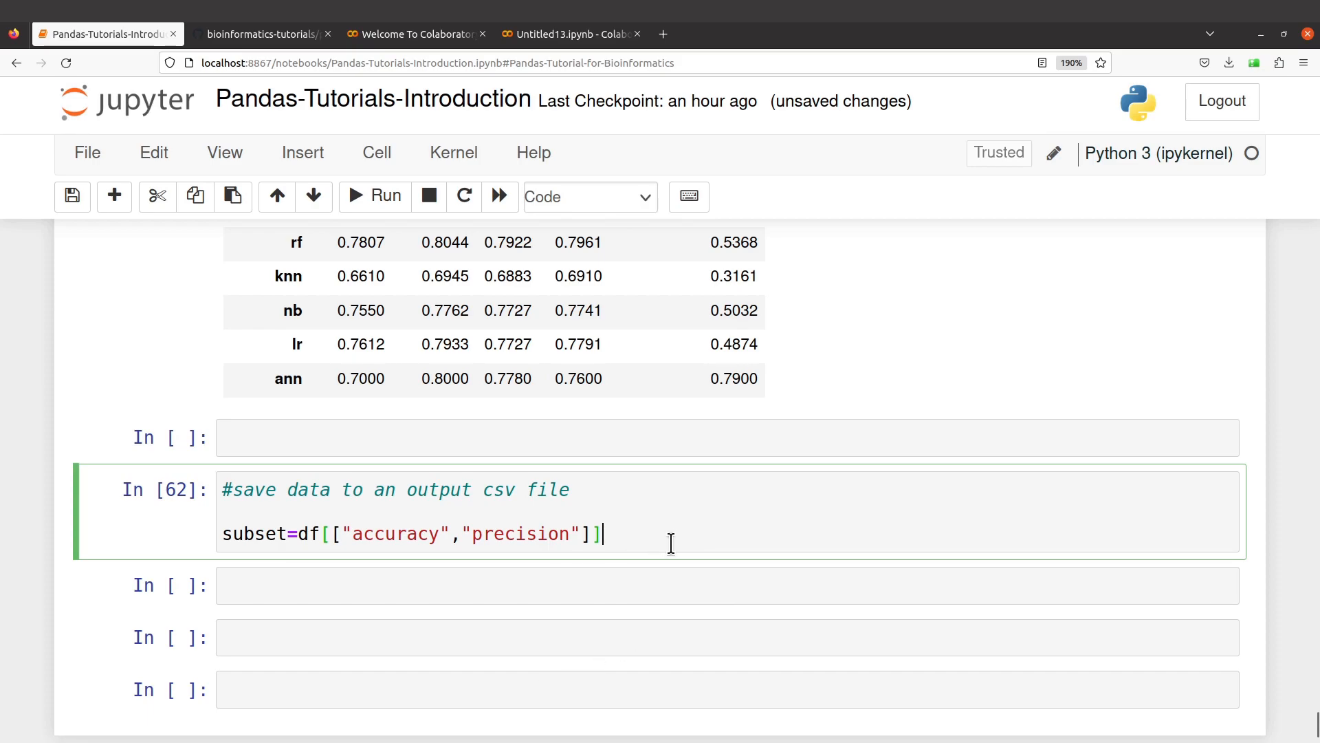
type("subset")
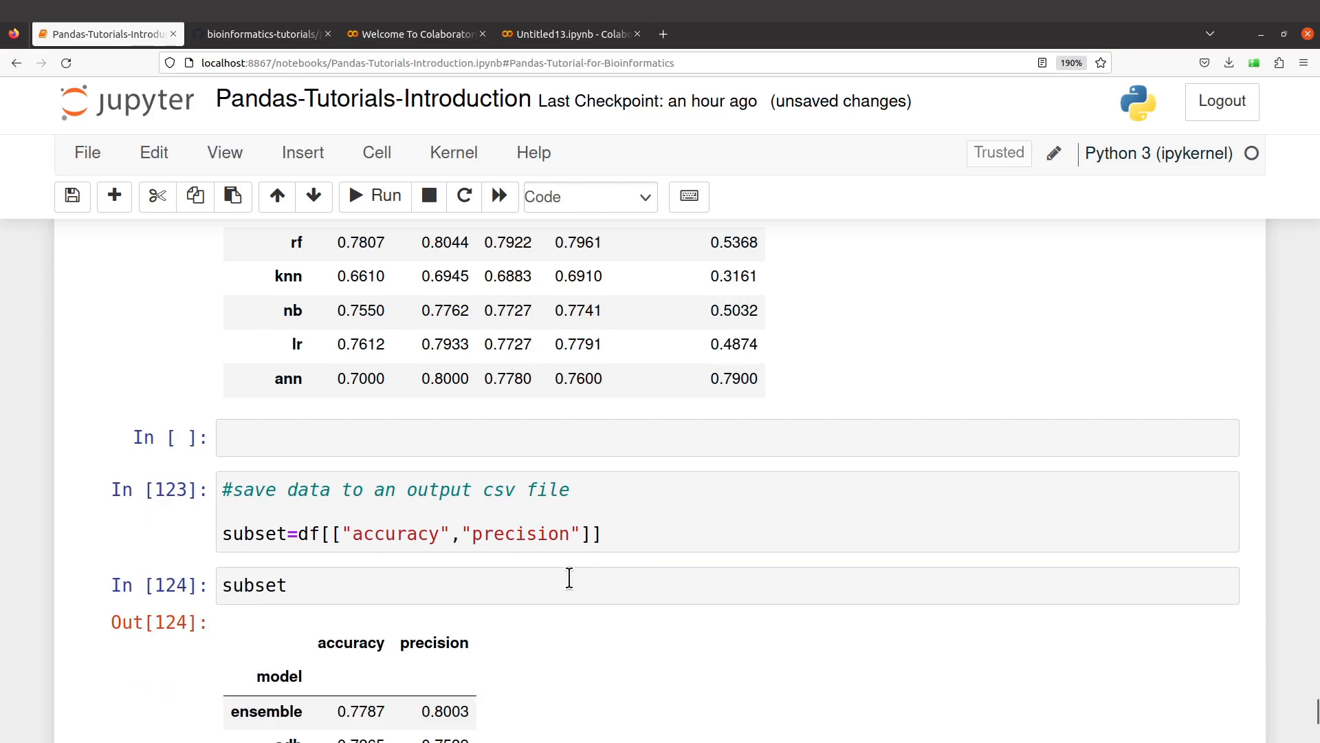
Run the cell and show subset listing accuracy and precision for all seven models
scroll("down", 3)
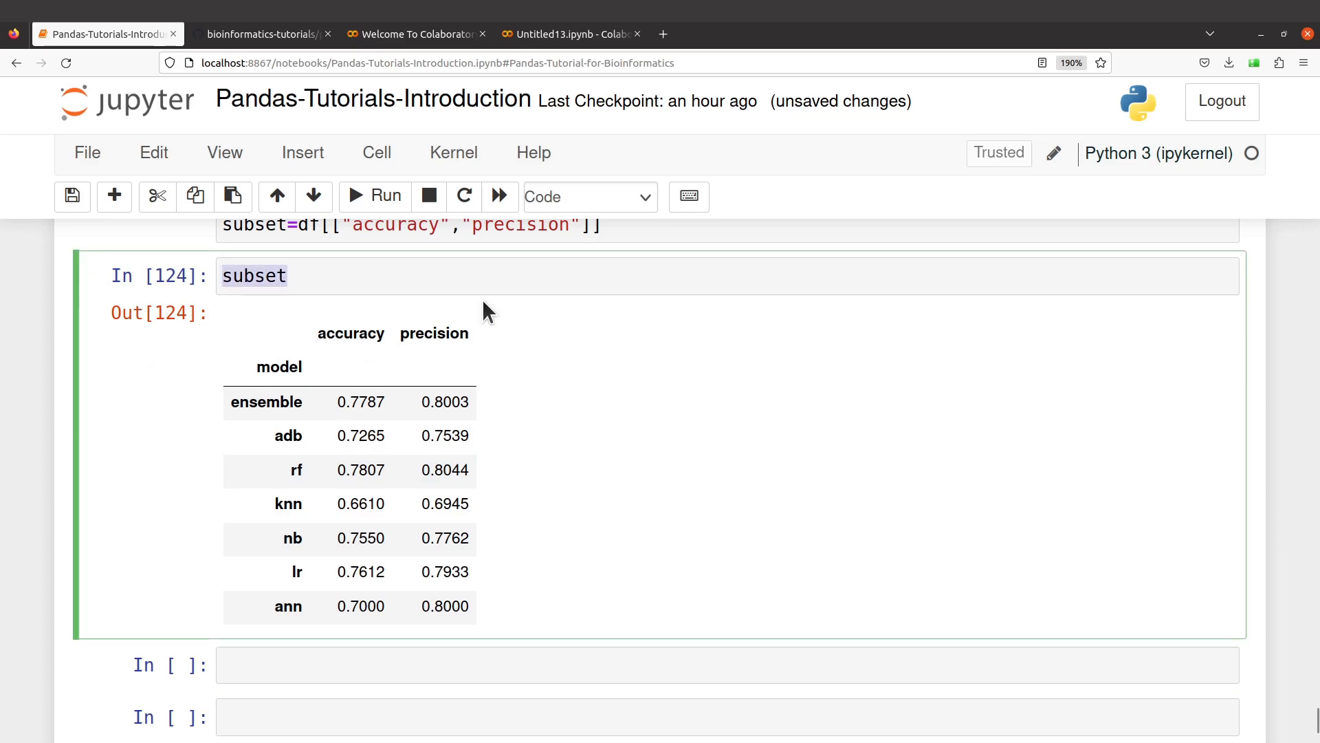
scroll("up", 3)
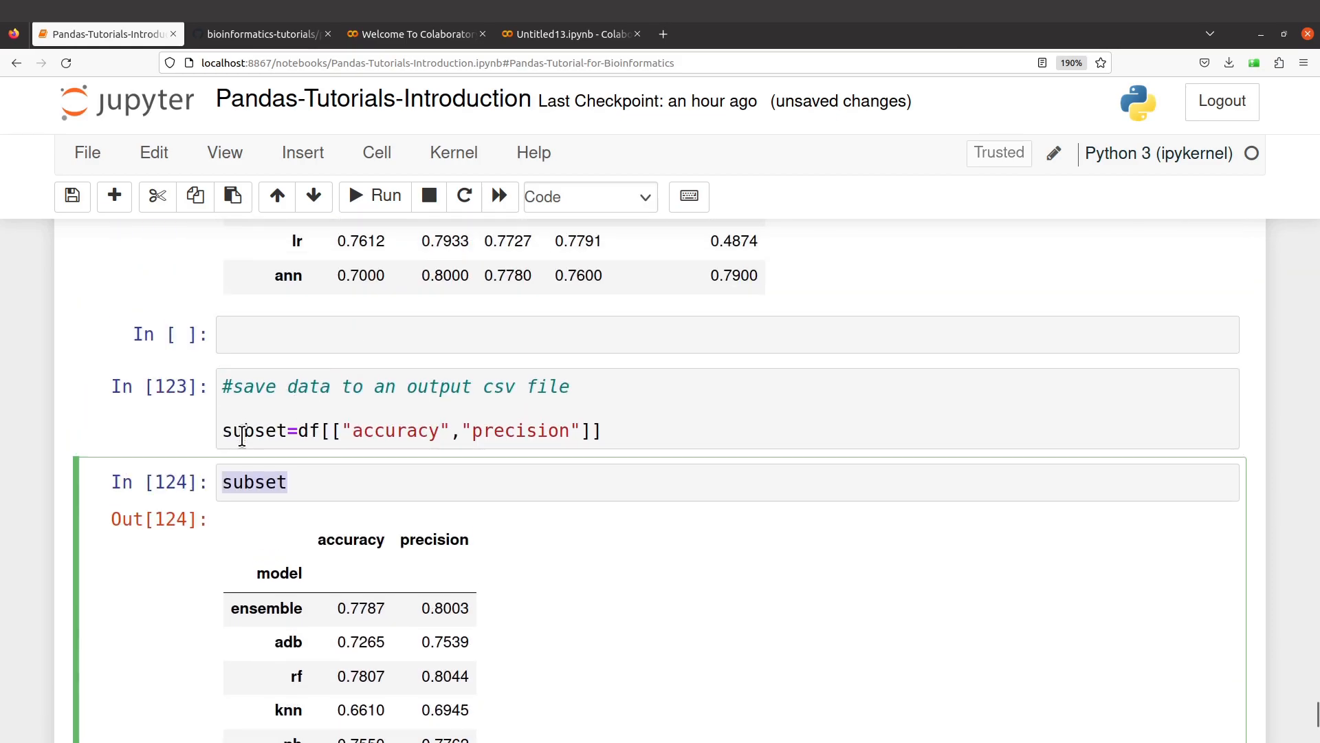
left_click(286, 430)
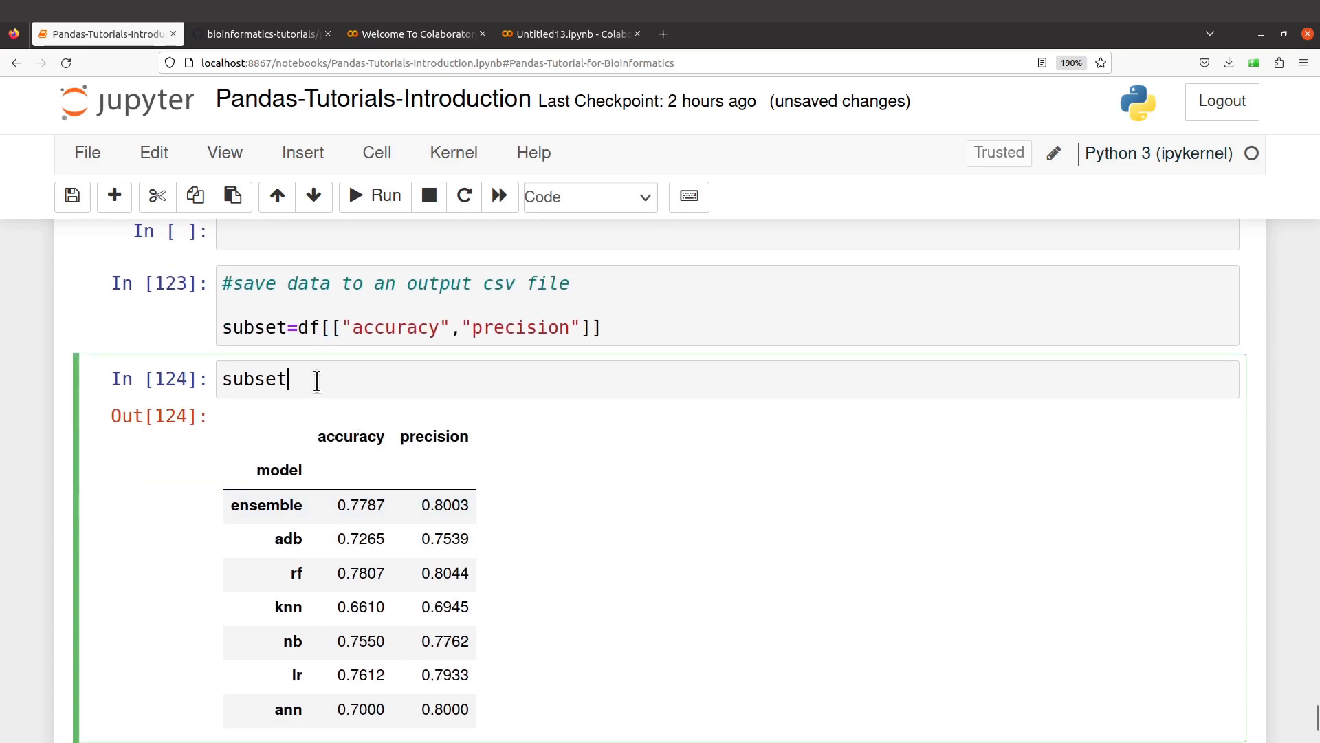
scroll("down", 3)
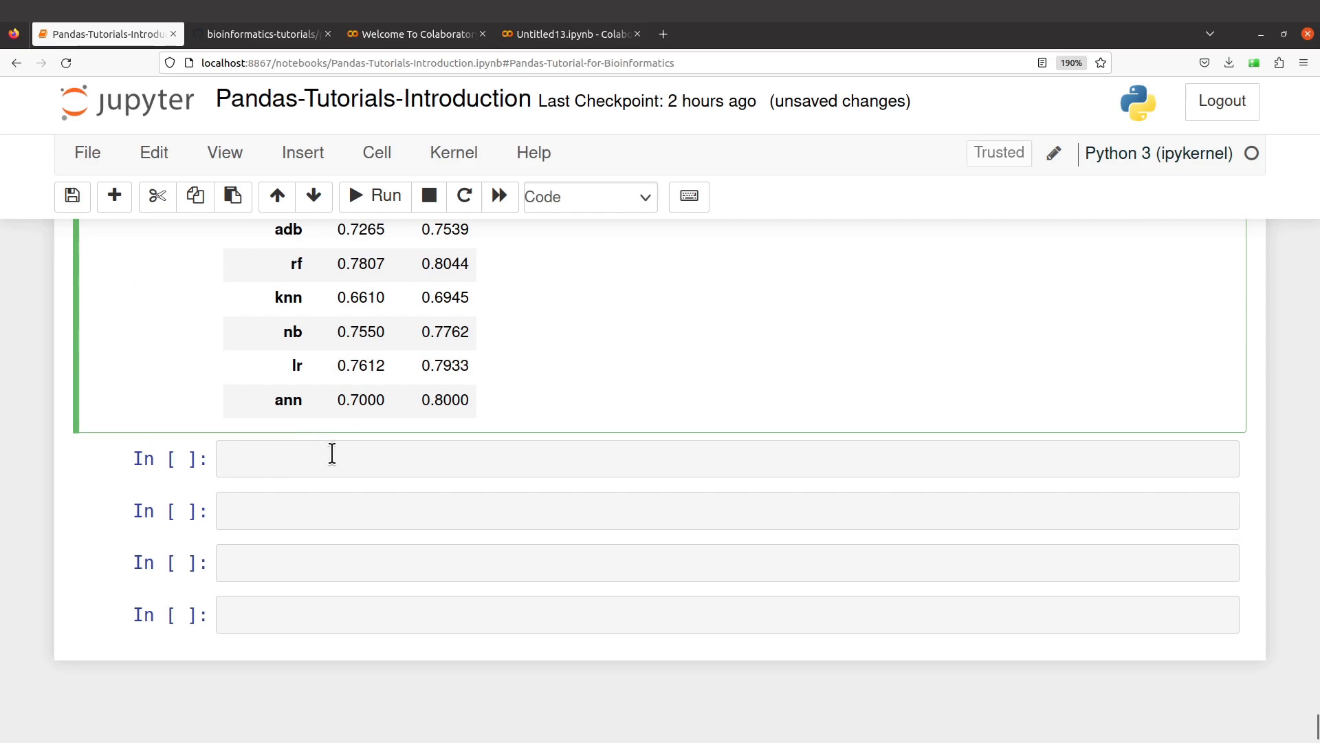
Write and run subset.to_csv("subset.csv") to export the subset to a CSV file
type("subset")
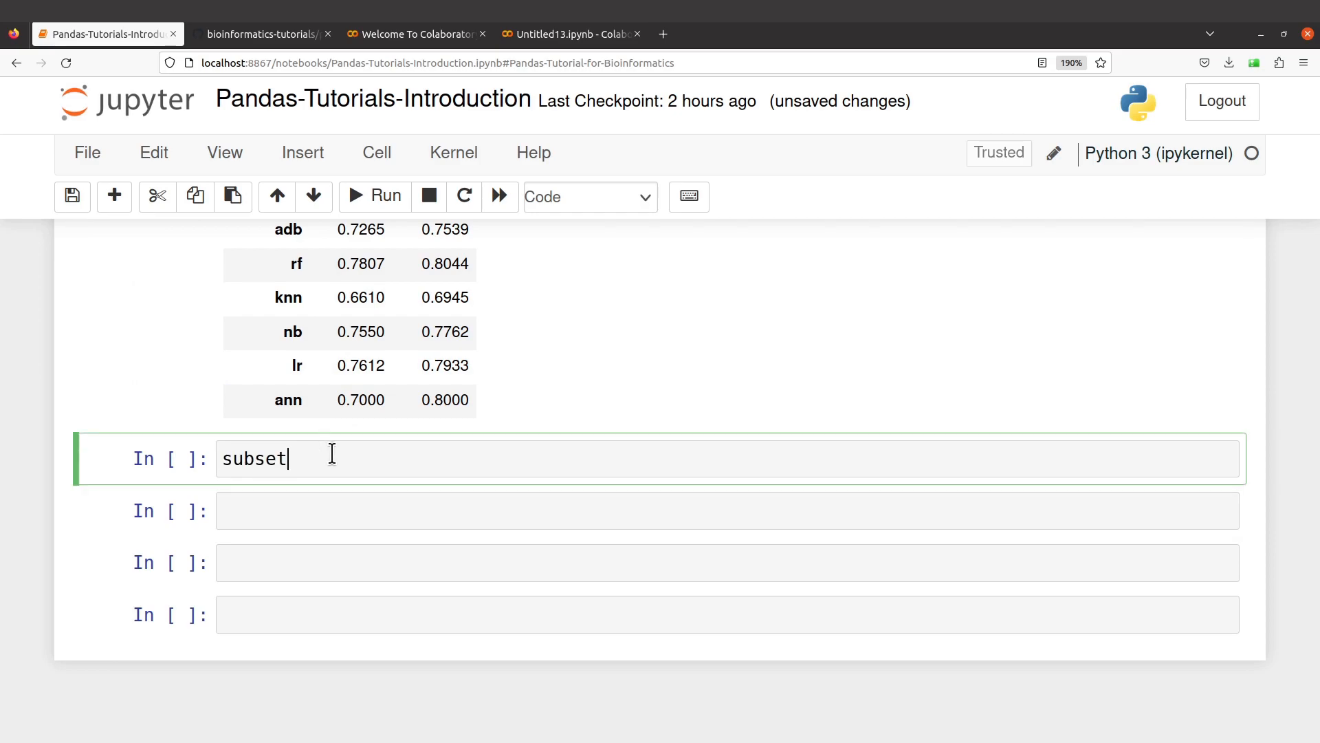
type(".to_")
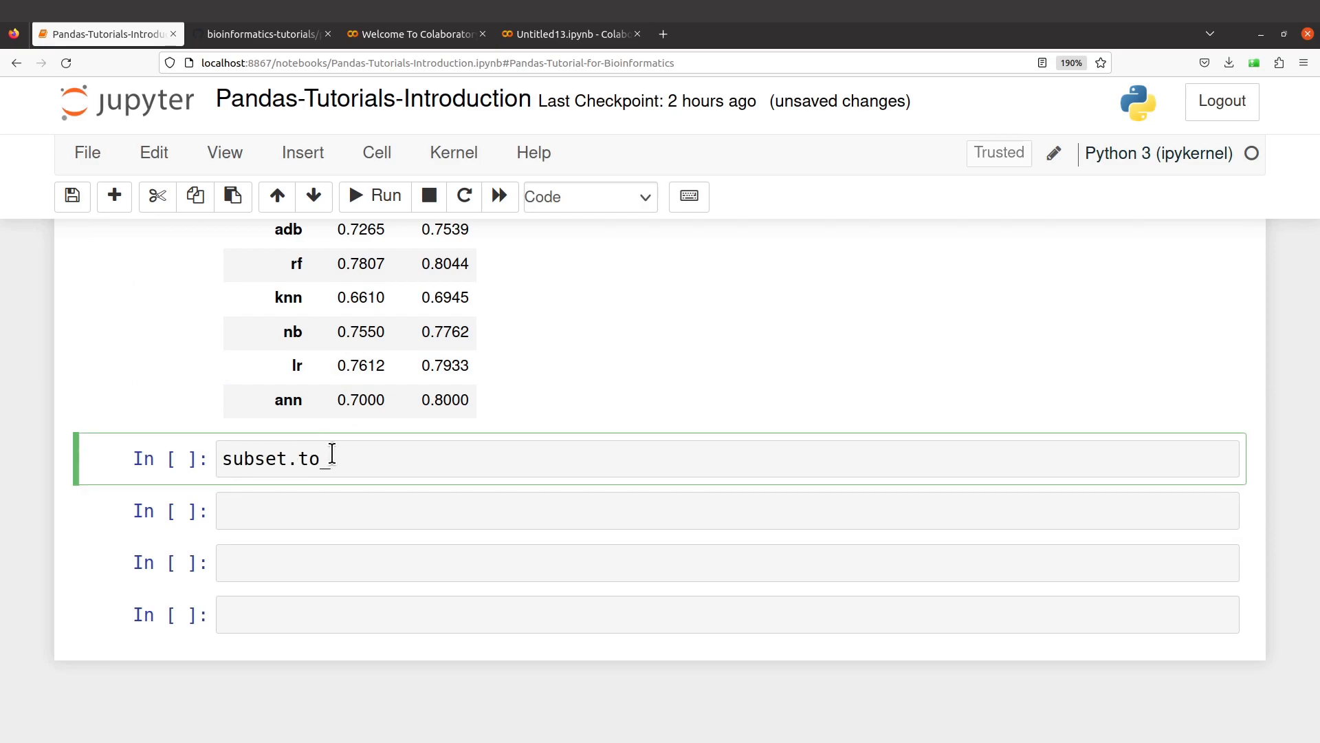
type("csv()")
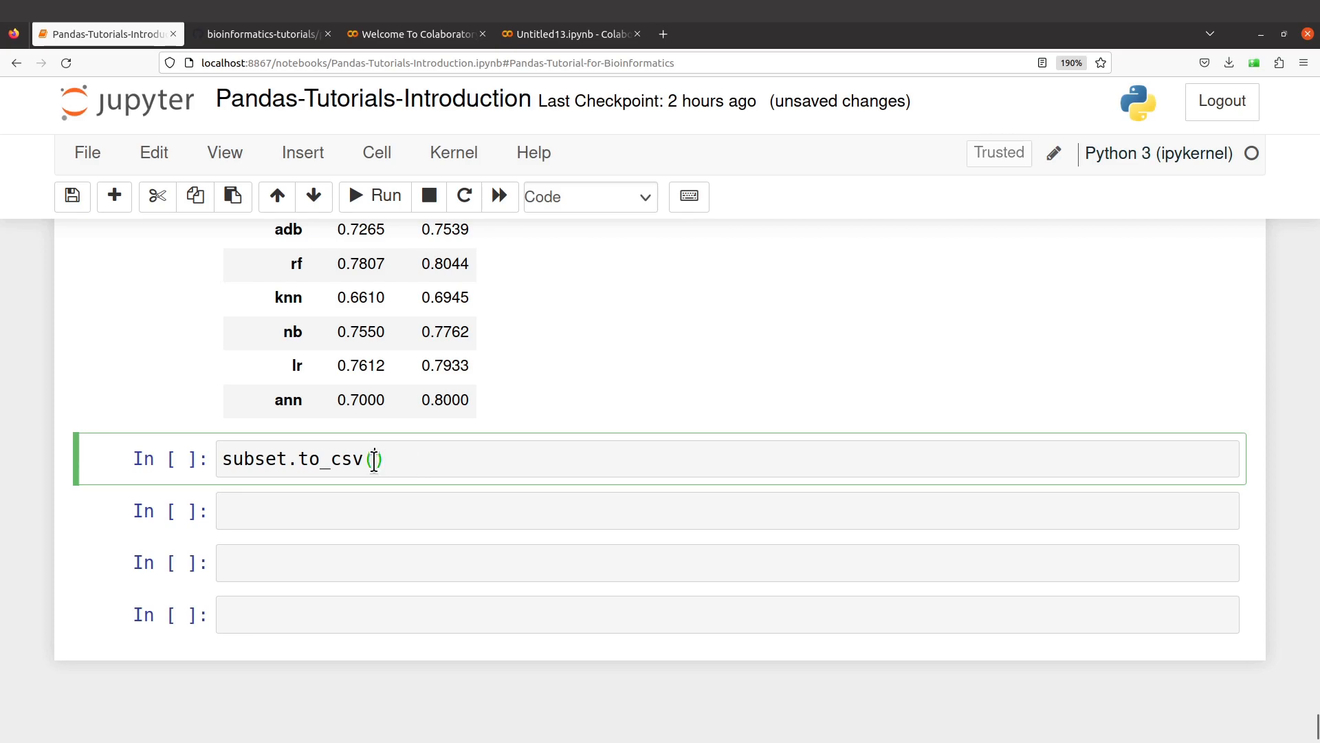
type("\"\"")
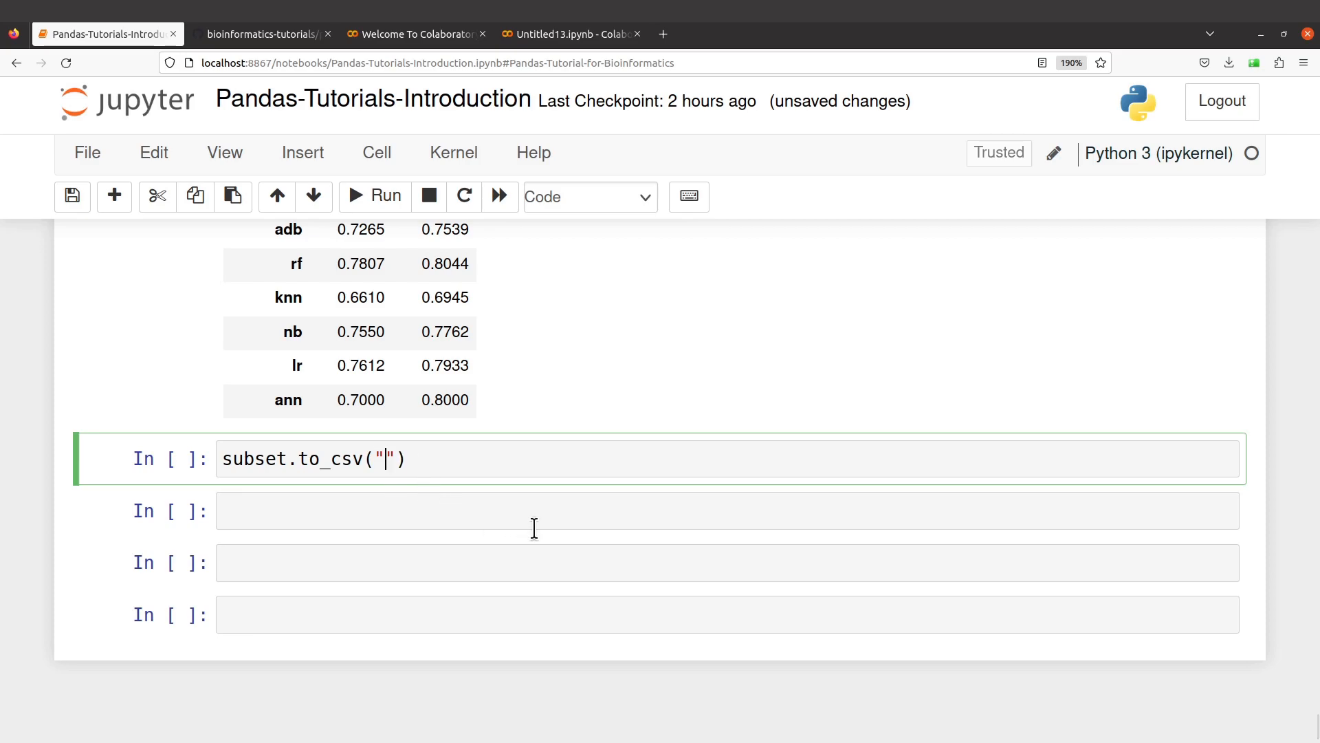
type("subset")
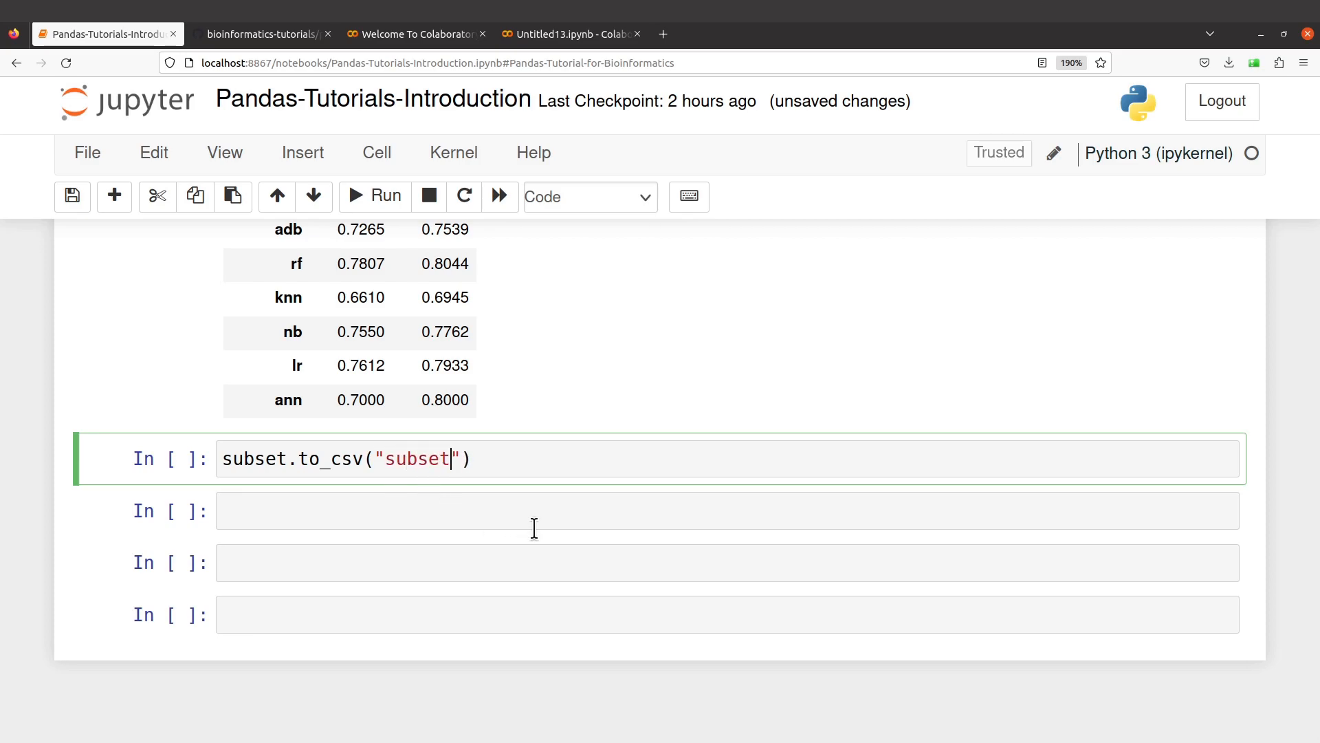
type(".csv")
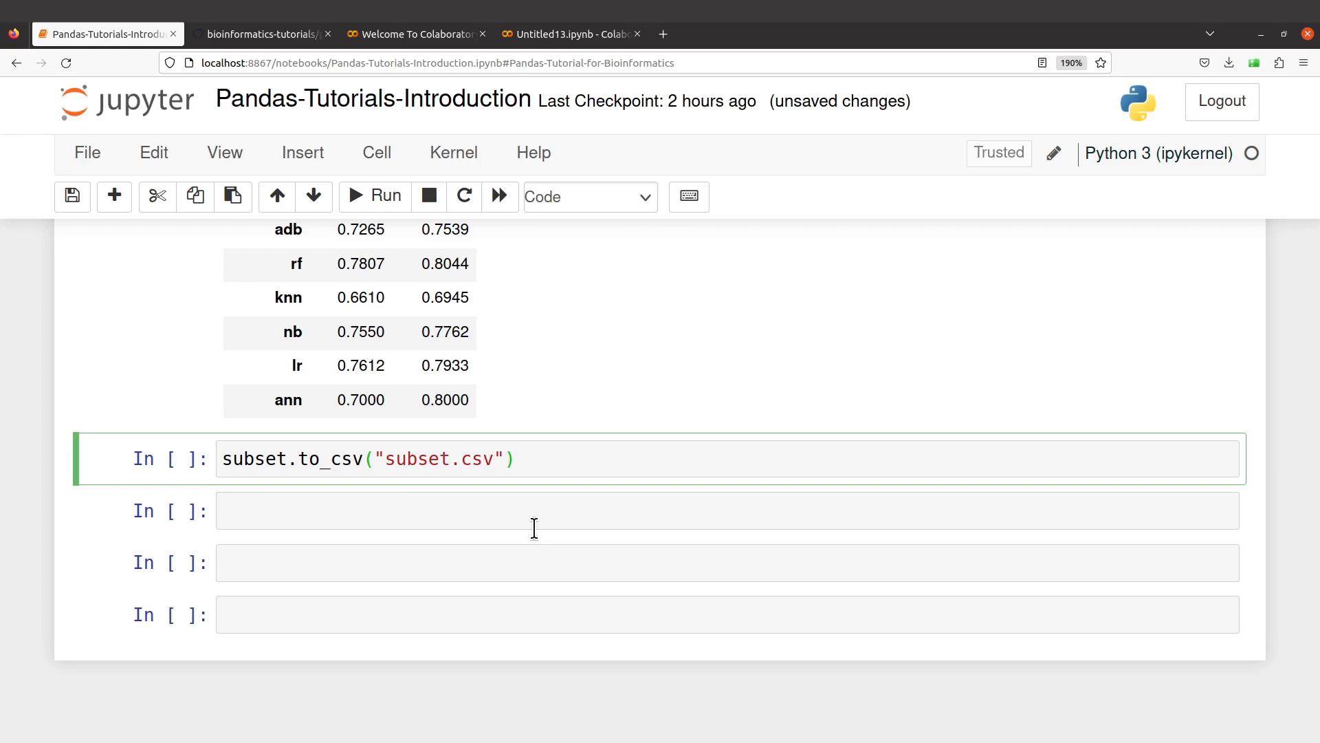
left_click(383, 196)
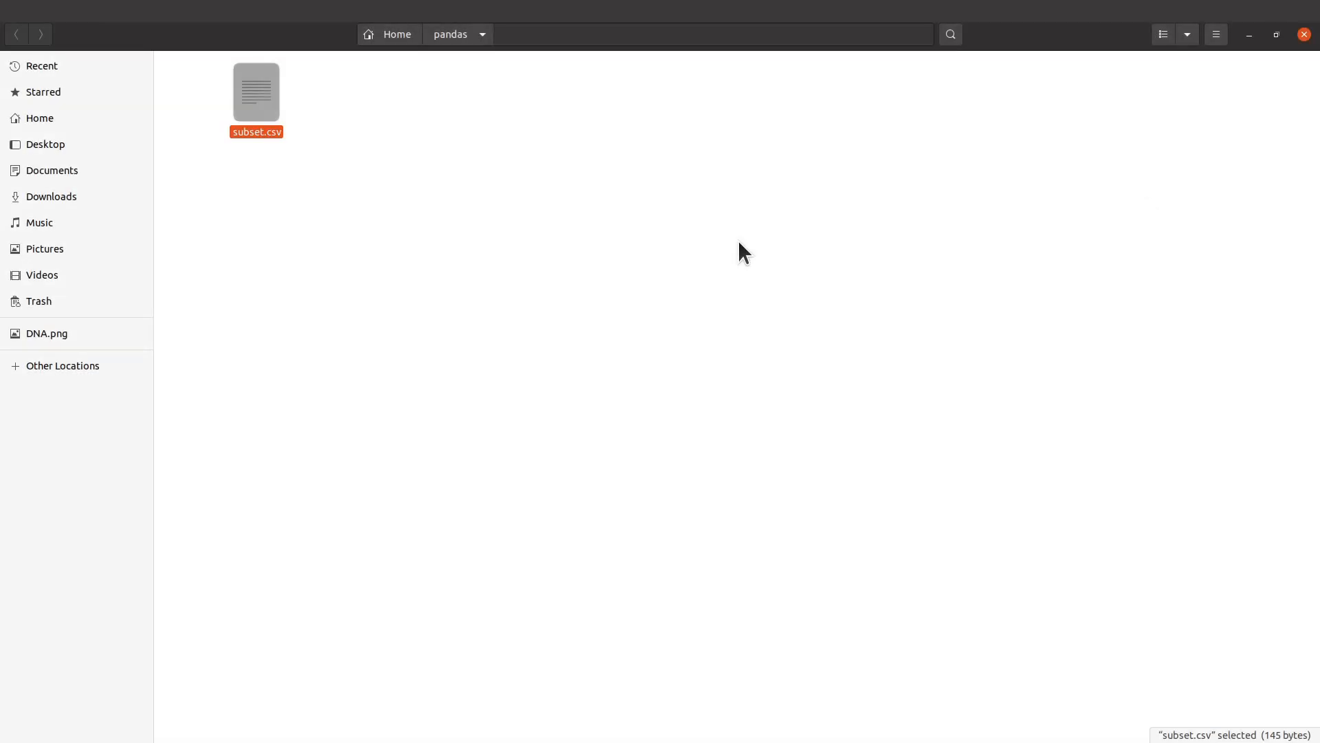
mouse_move(466, 213)
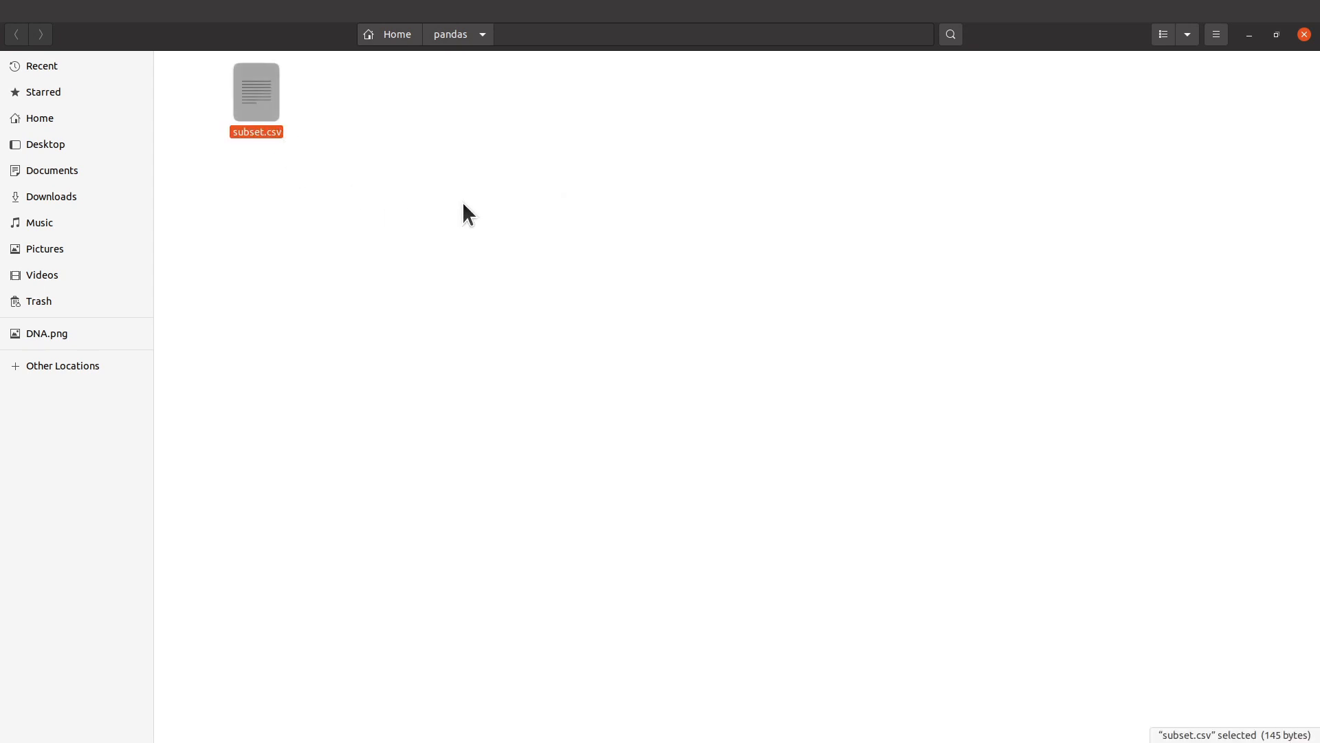
Open subset.csv from the pandas folder in WPS Spreadsheets
double_click(256, 90)
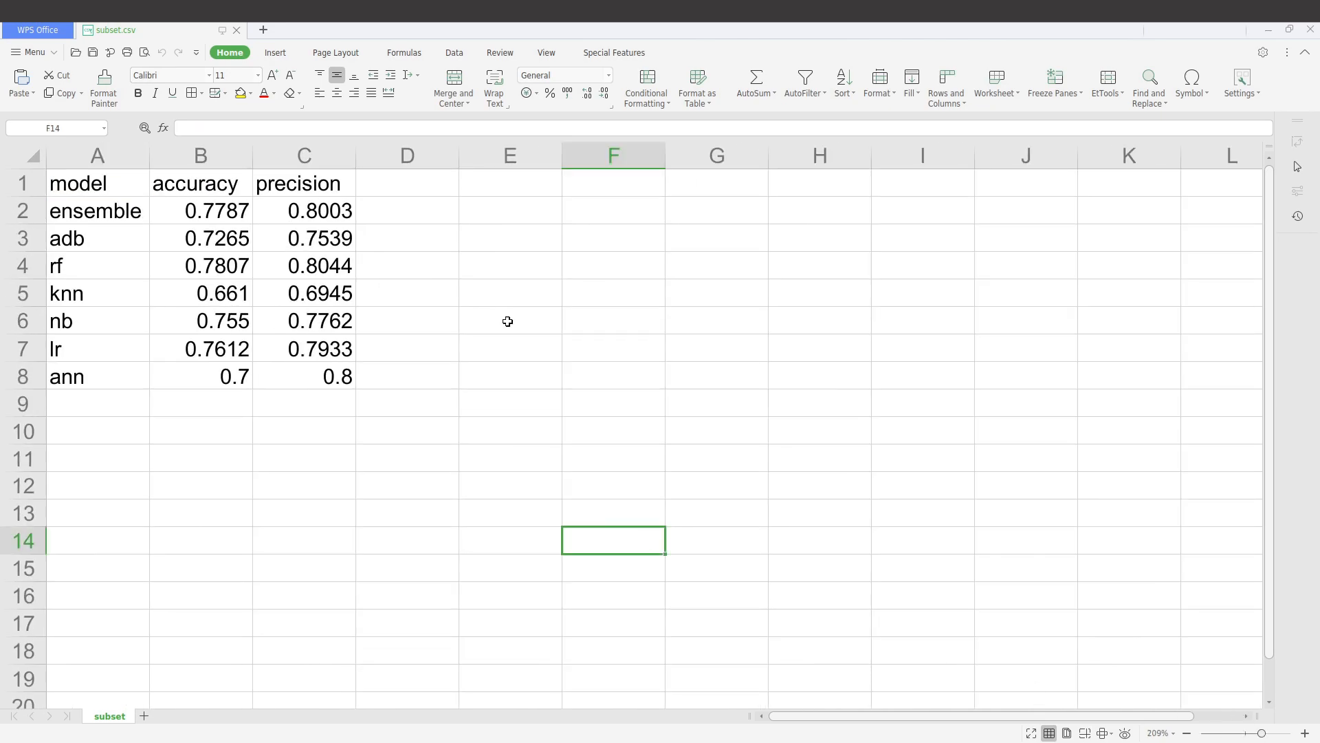
mouse_move(380, 395)
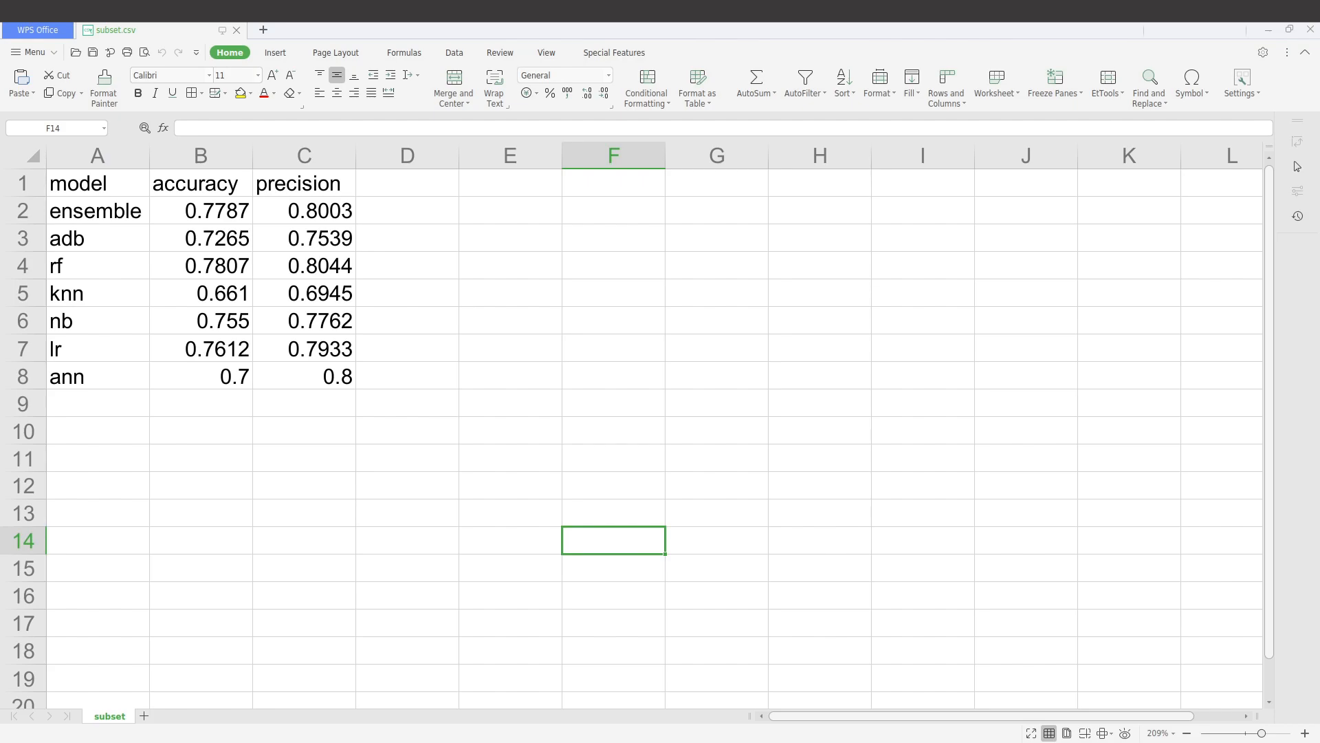
mouse_move(833, 649)
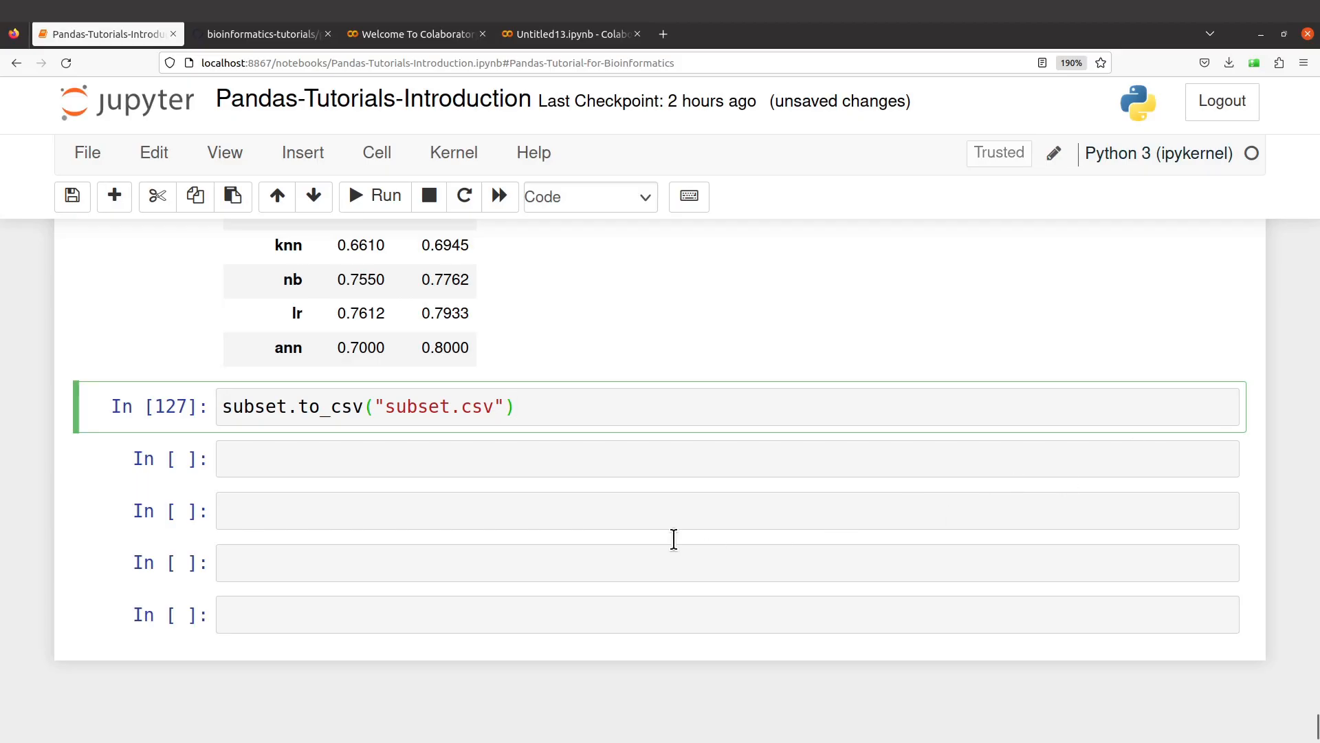
Write import os and os.getcwd() to show the notebook's working directory
left_click(517, 406)
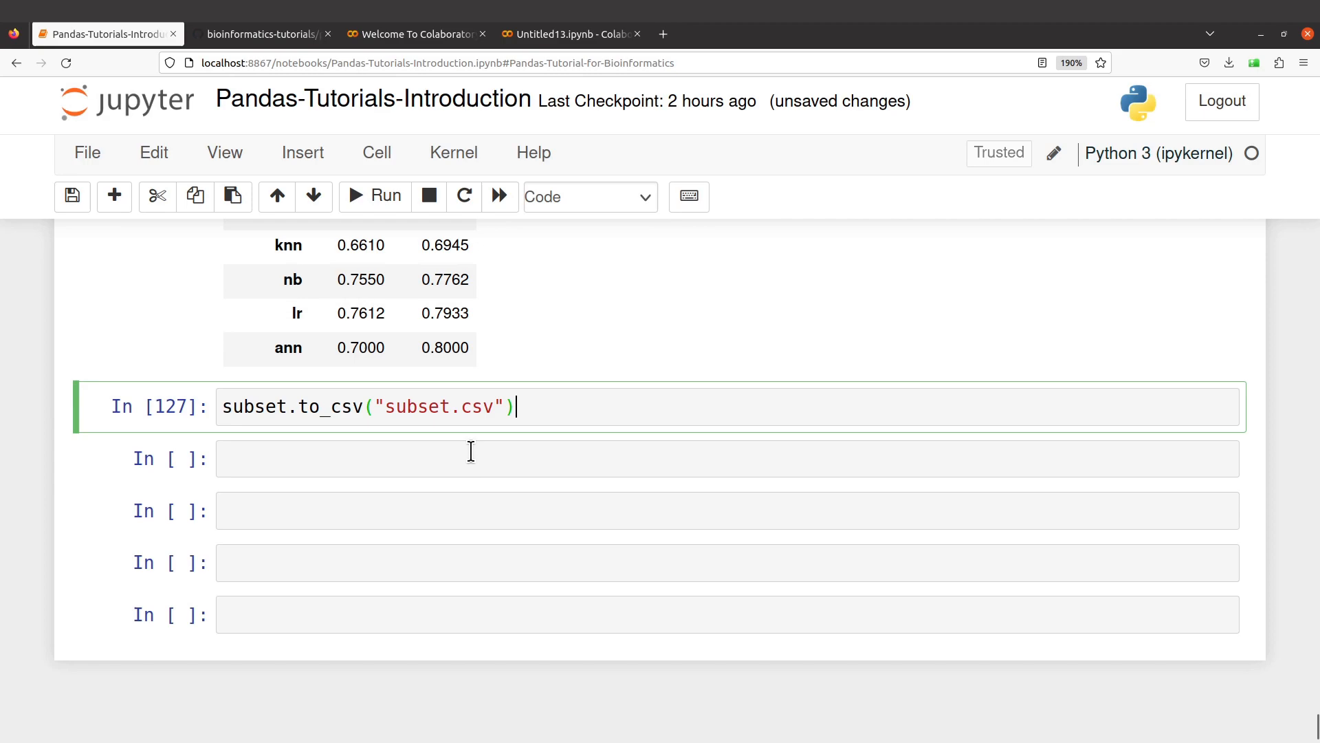
type("im")
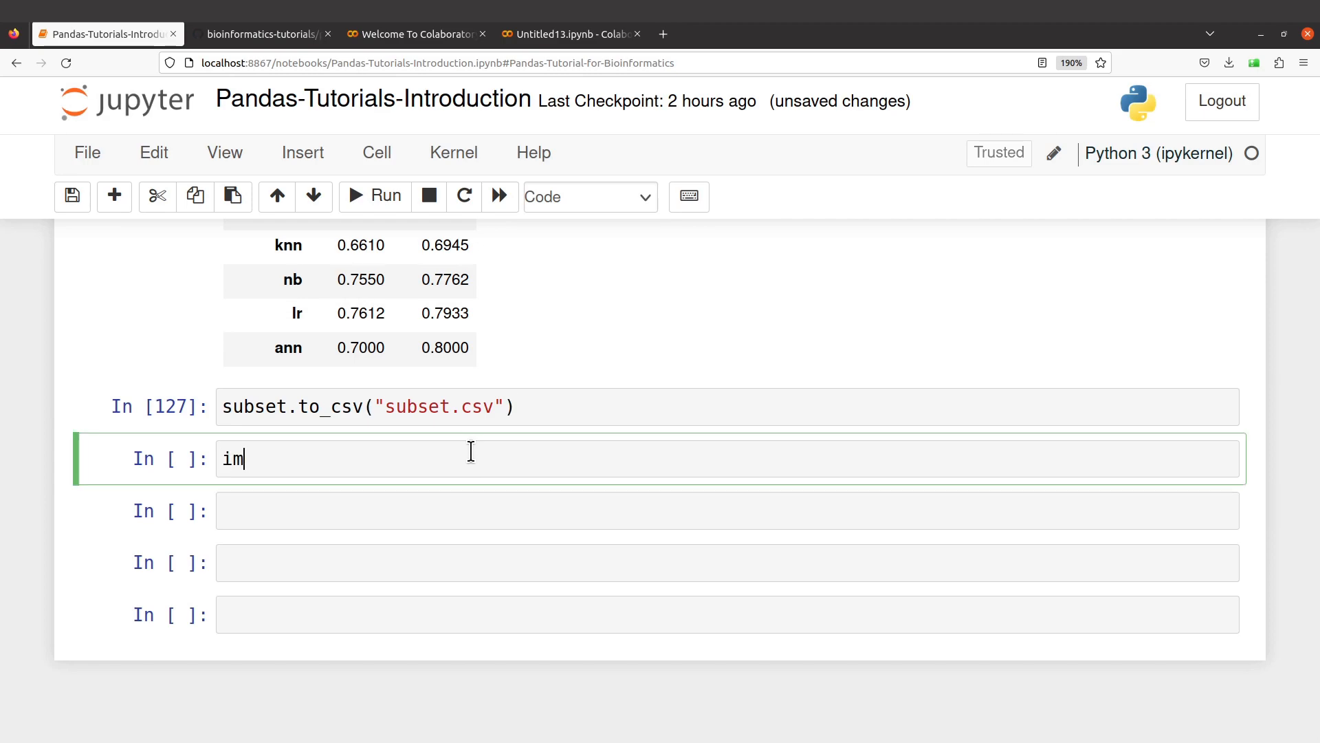
type("port")
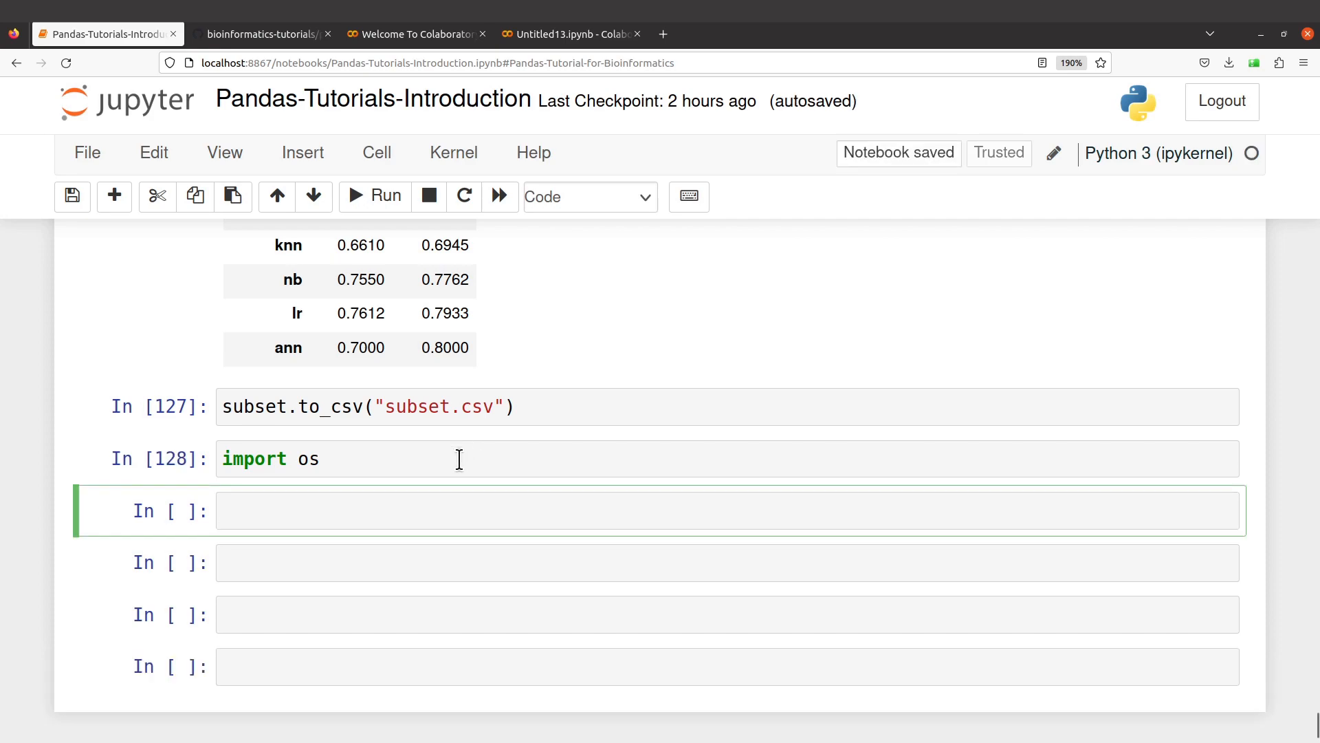
type("os.getcwd(")
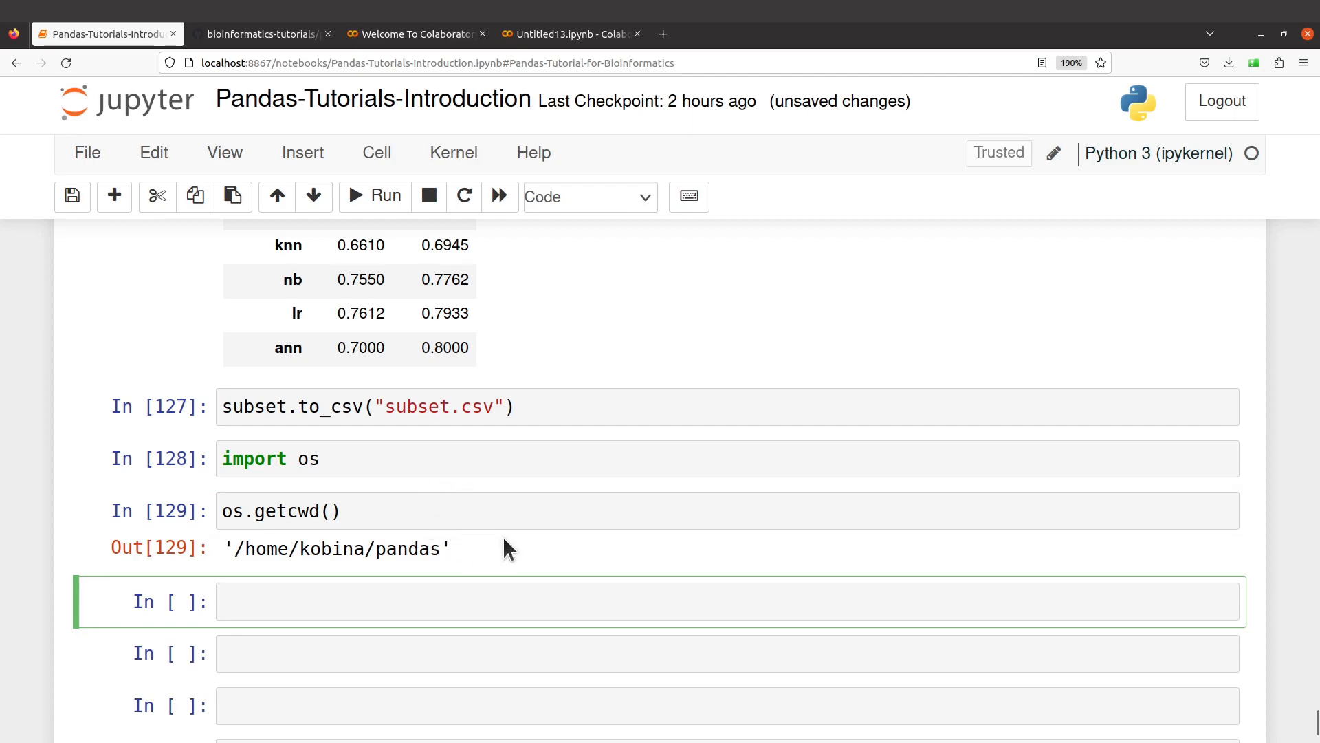
mouse_move(499, 541)
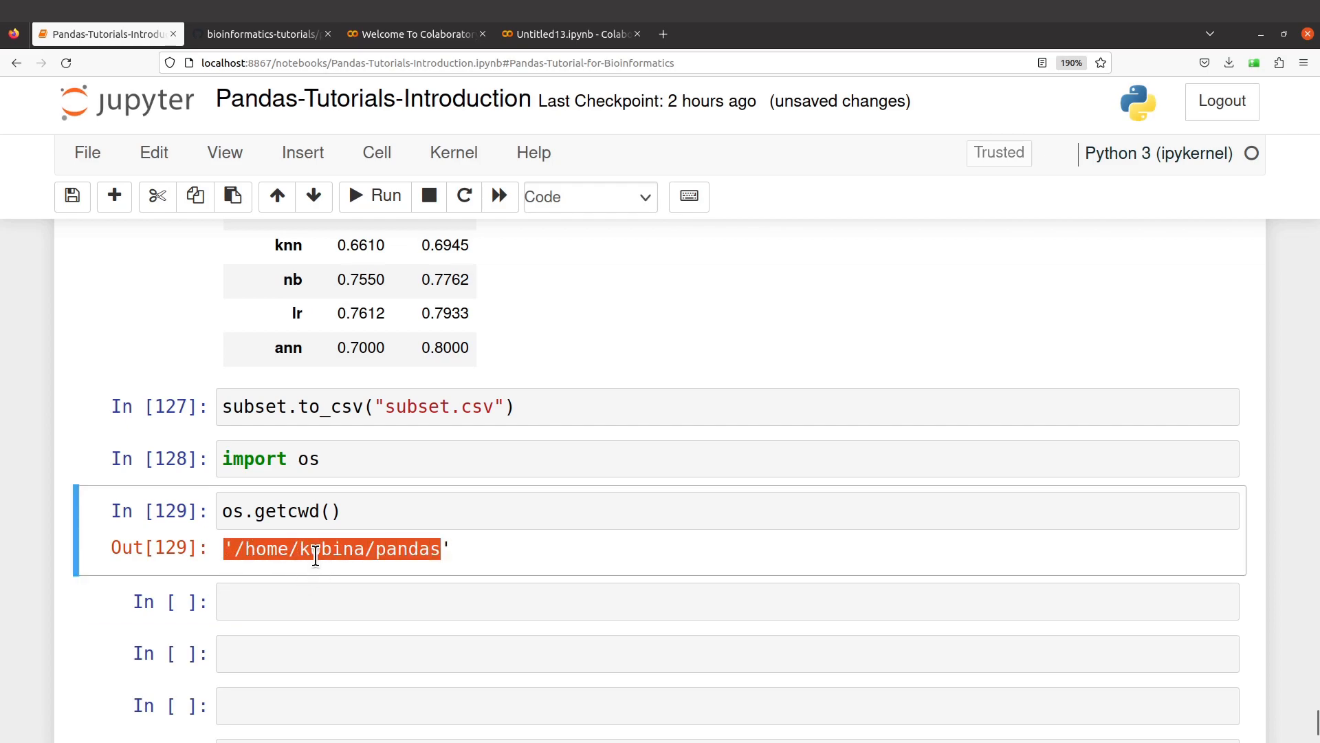
mouse_move(356, 564)
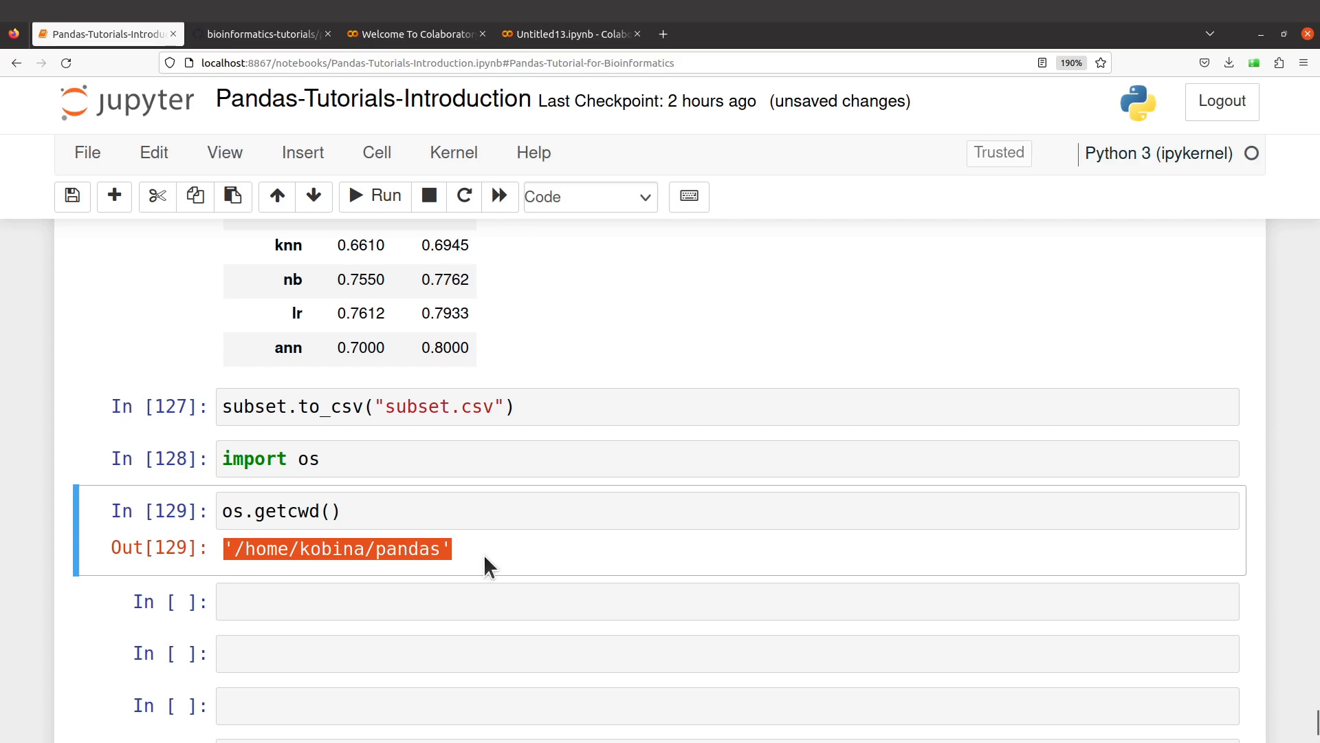
mouse_move(490, 566)
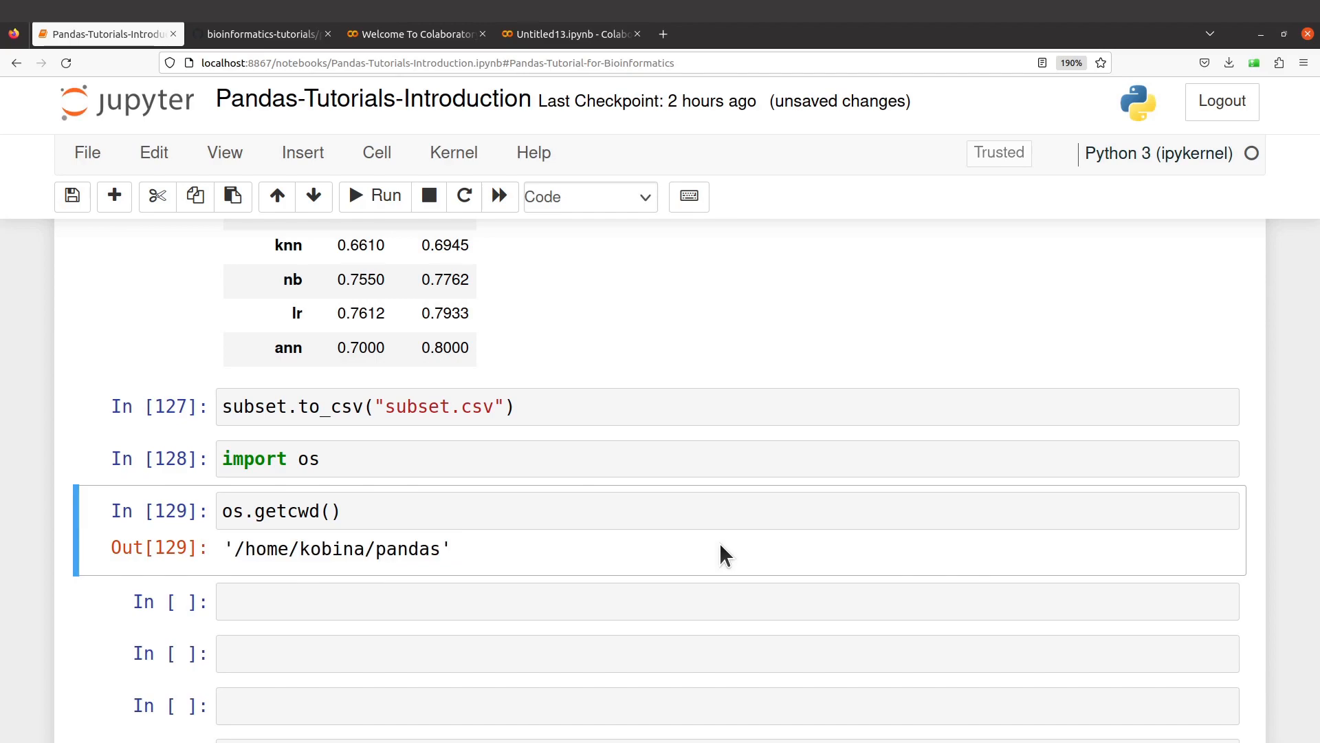
mouse_move(772, 562)
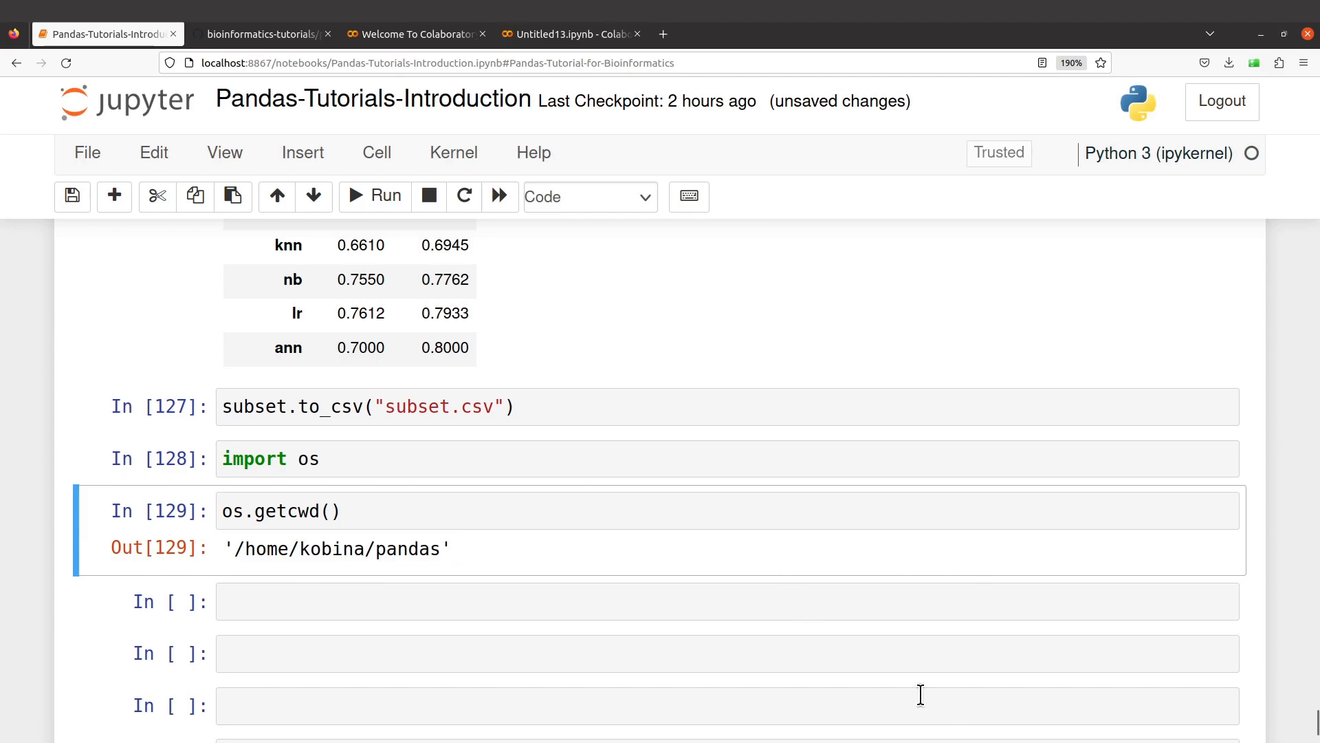
mouse_move(1166, 715)
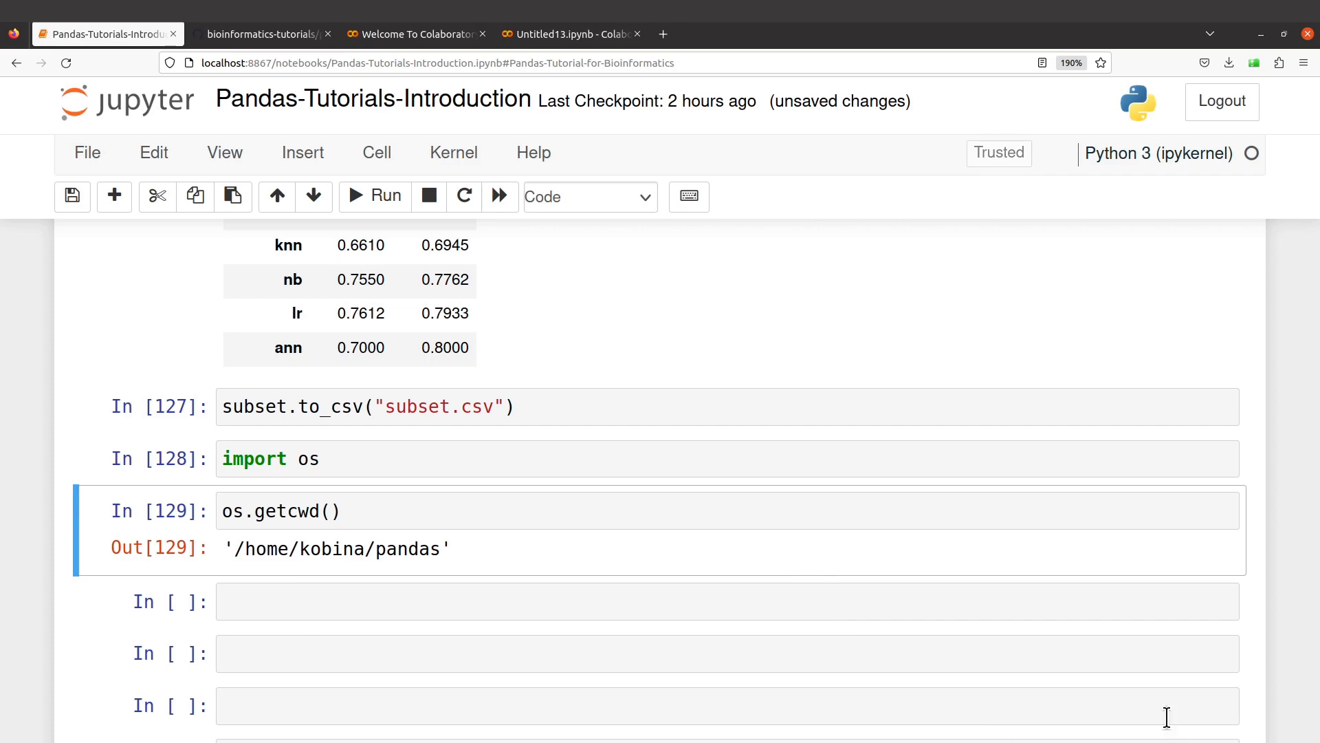
mouse_move(1218, 735)
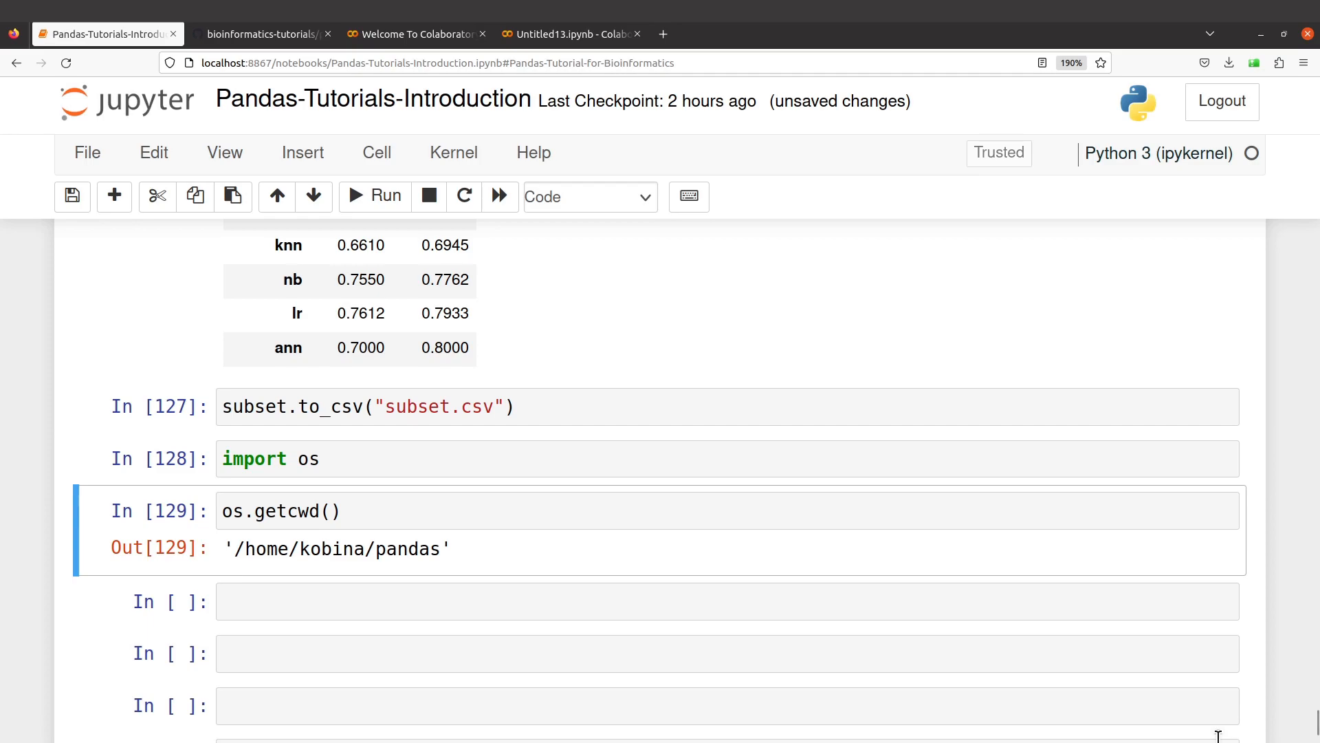
mouse_move(564, 640)
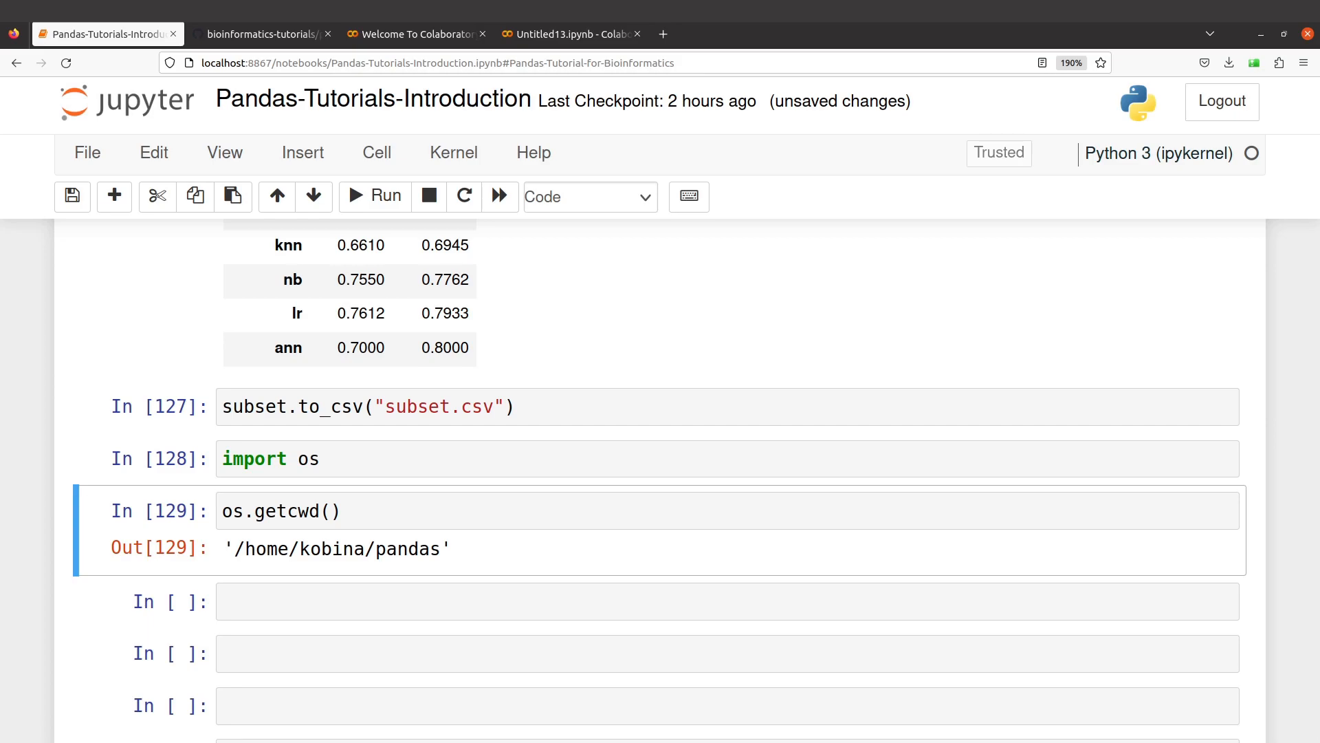
mouse_move(1244, 541)
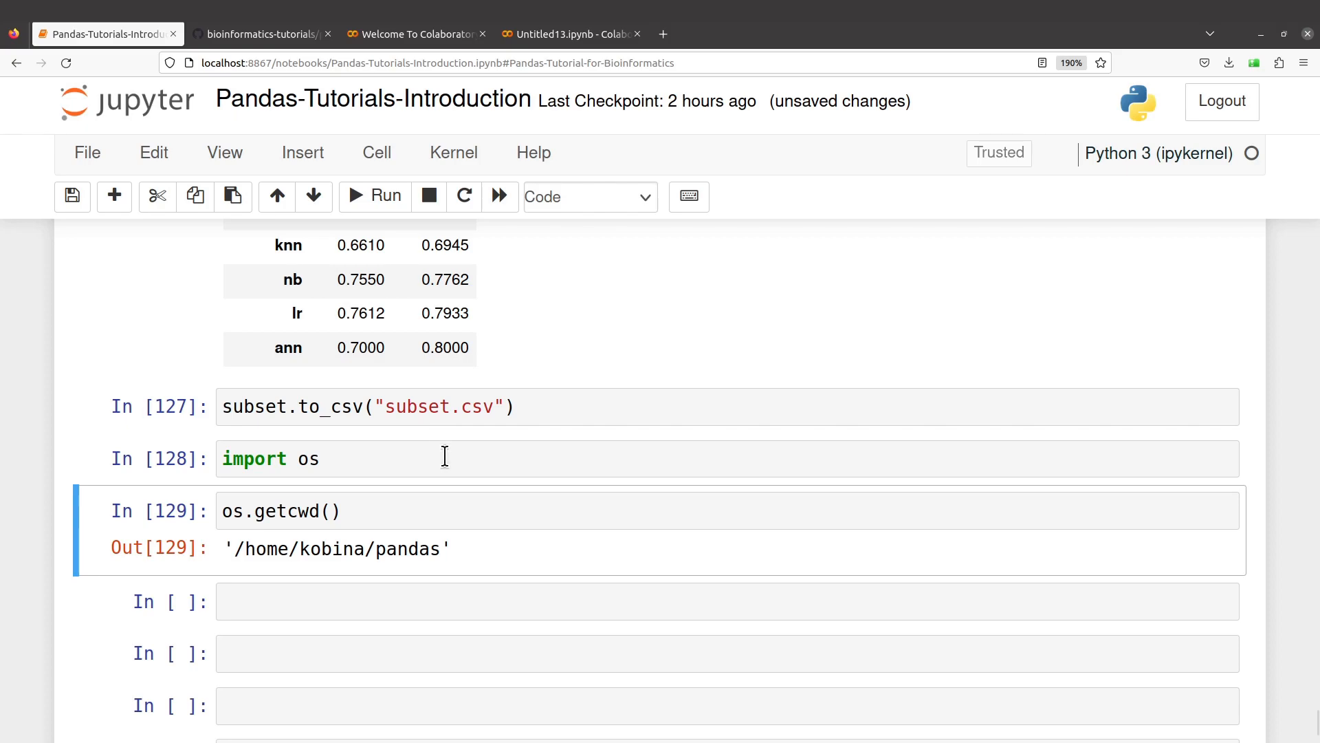
Review the subset output, then switch to the Files window on the pandas folder
scroll("up", 3)
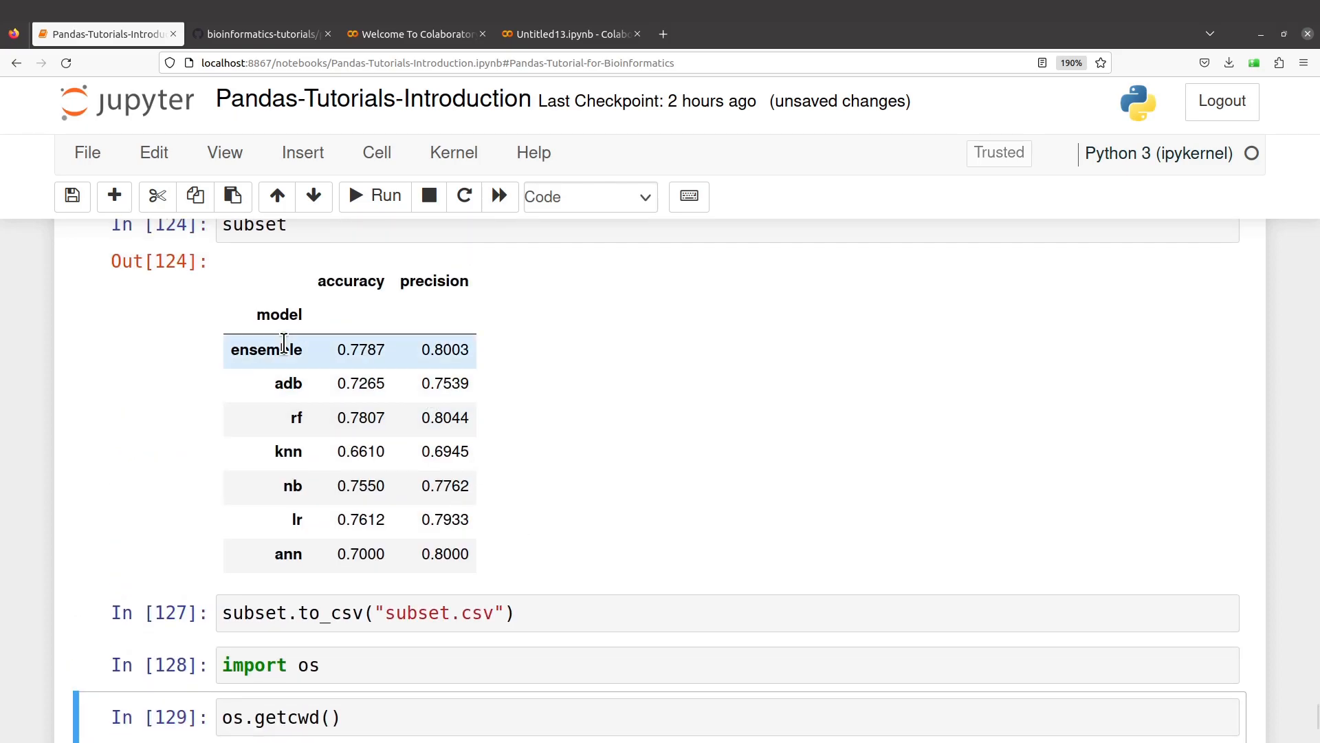
mouse_move(484, 294)
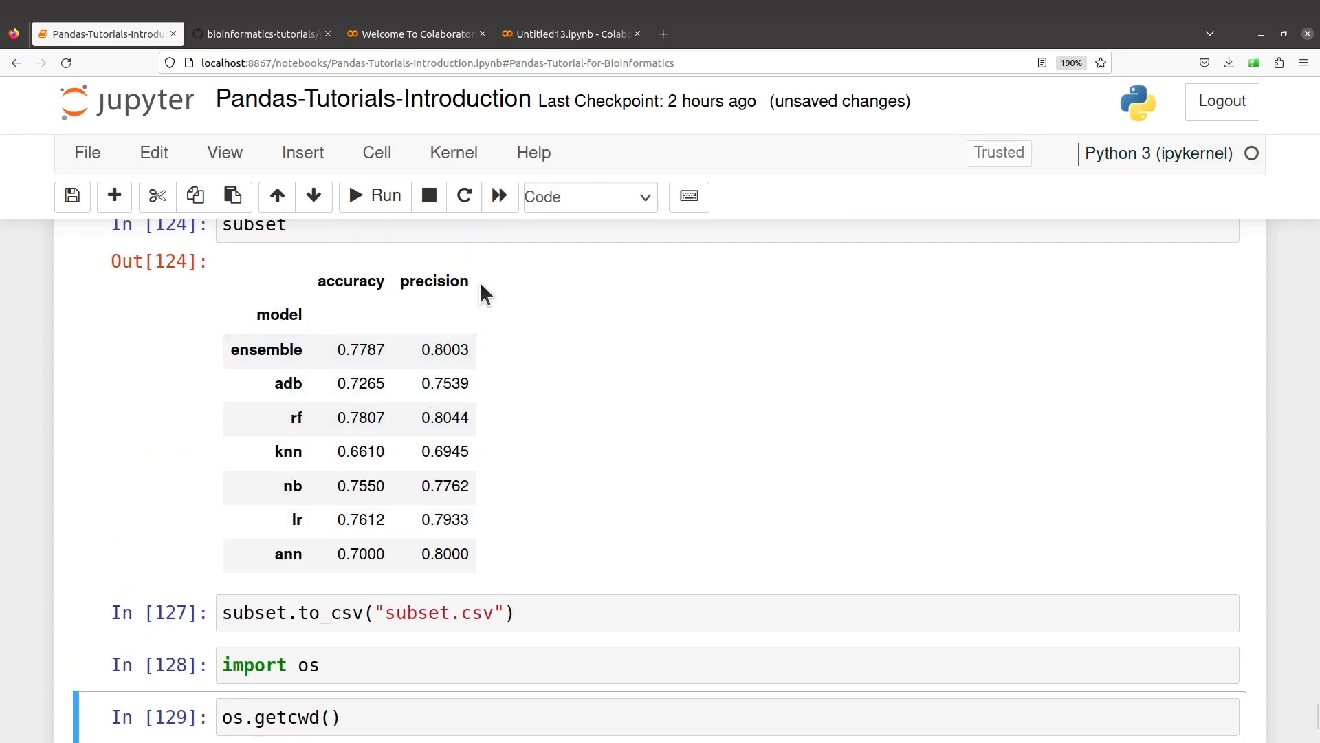
left_click(384, 196)
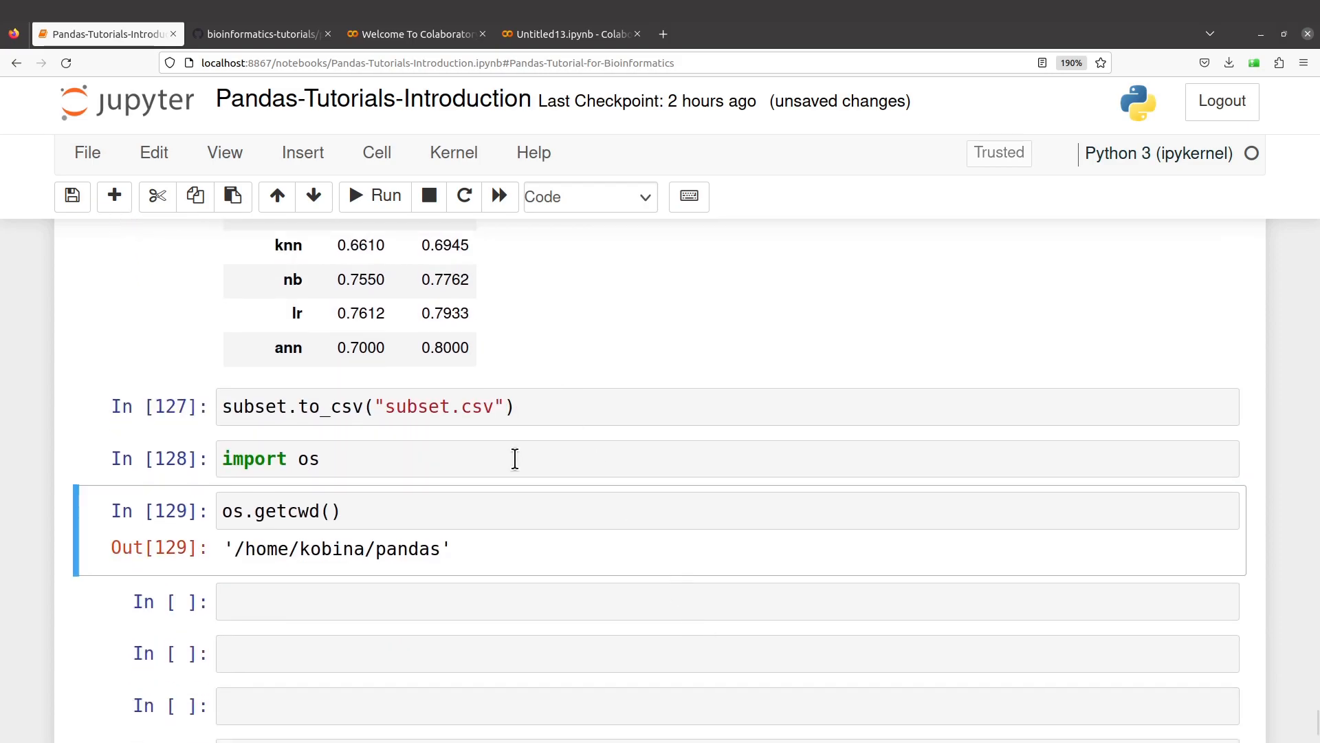
mouse_move(435, 442)
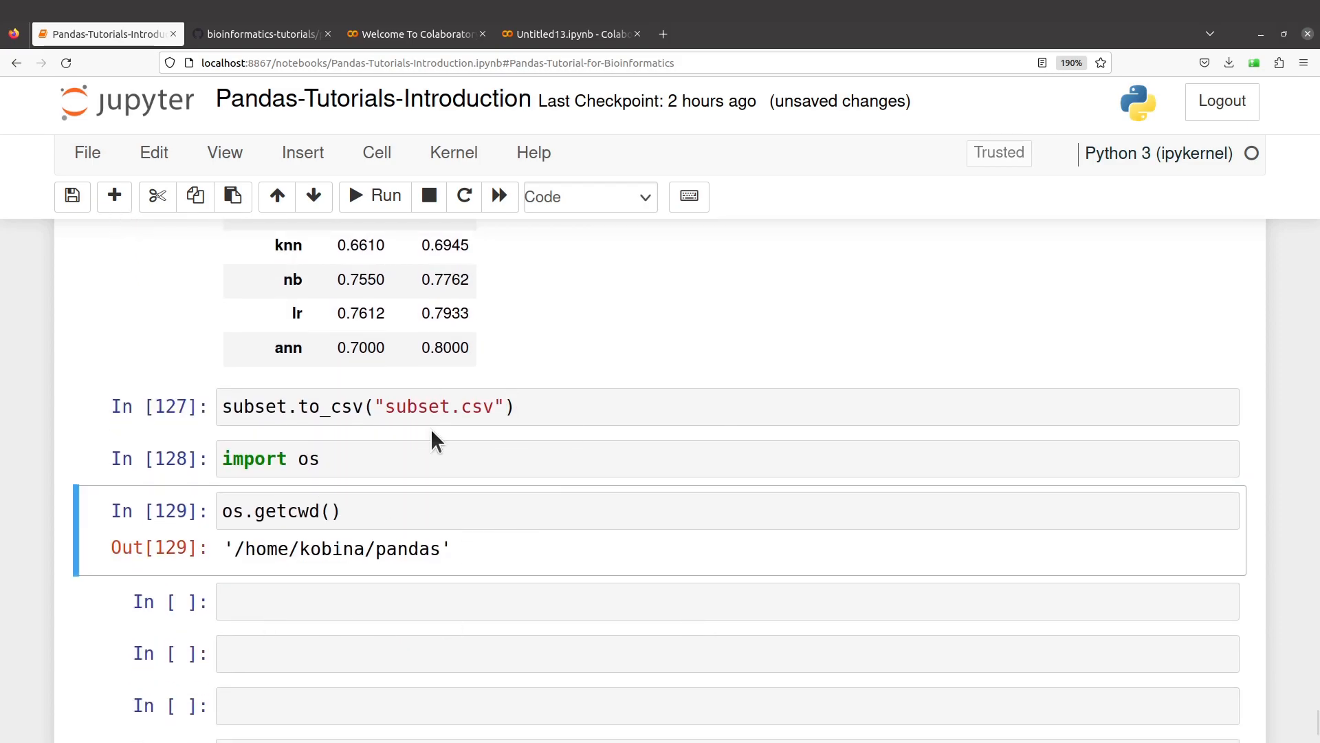
scroll("up", 3)
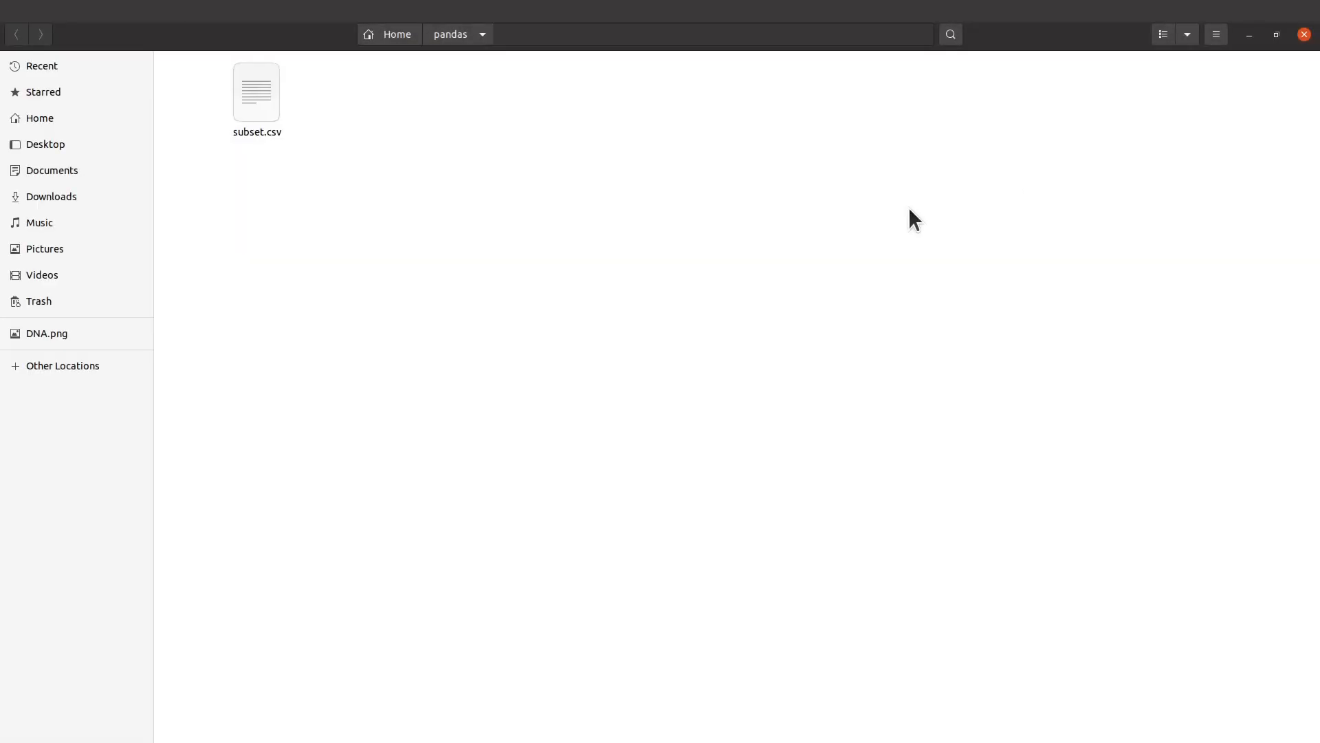
Reopen subset.csv in WPS Spreadsheets, select the model heading in A1, and return to the notebook
double_click(256, 92)
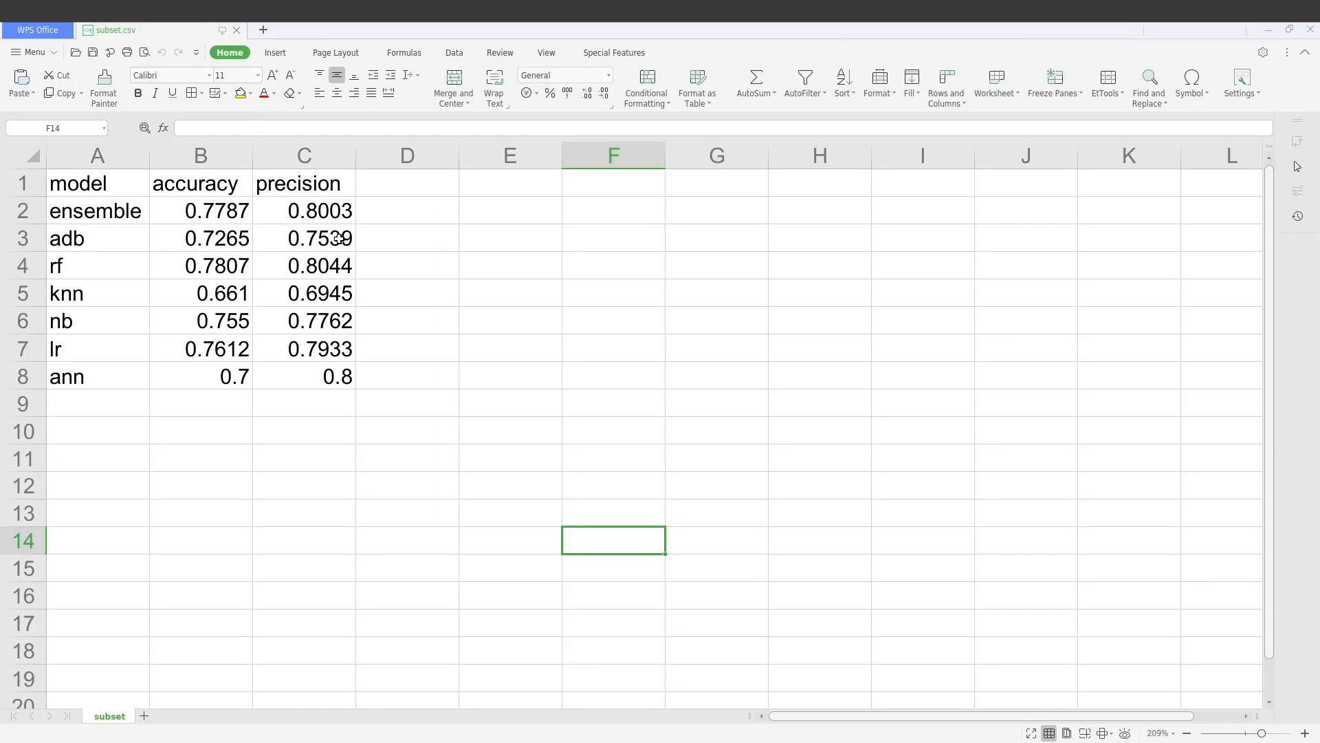
left_click(96, 183)
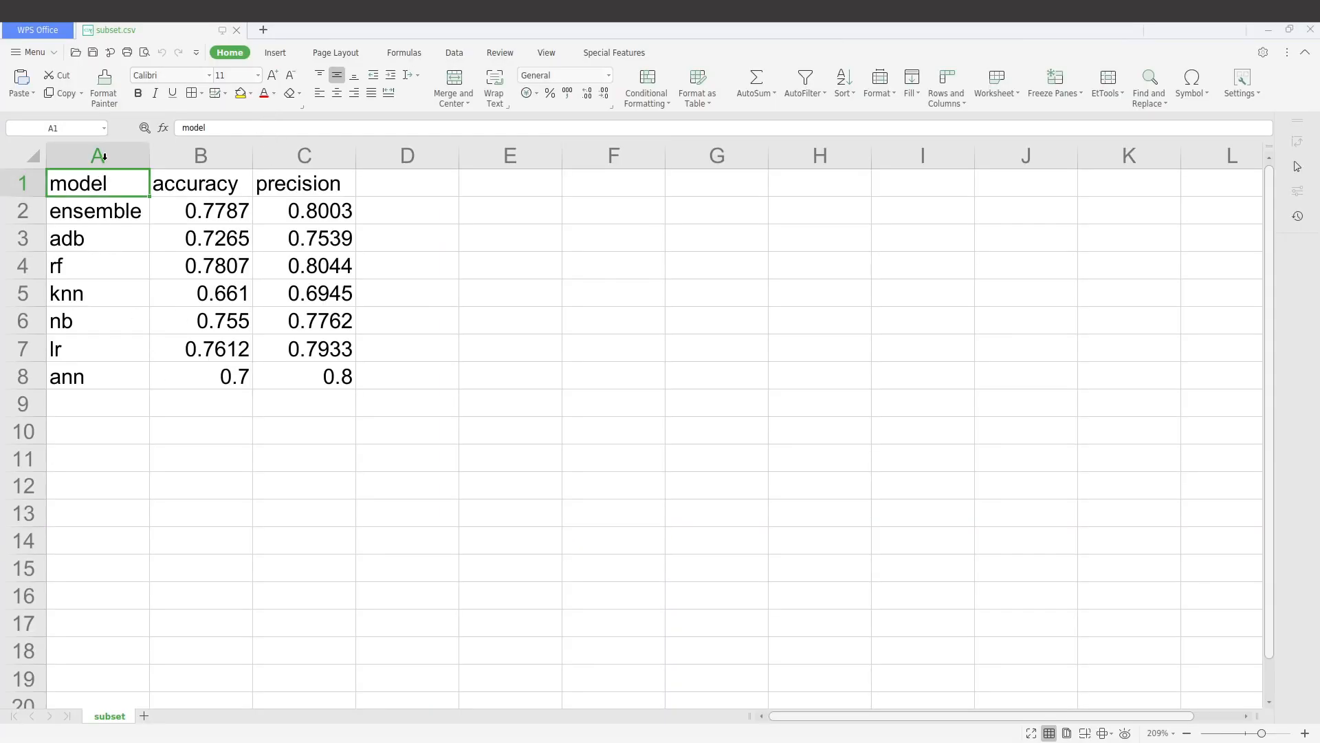
left_click(97, 155)
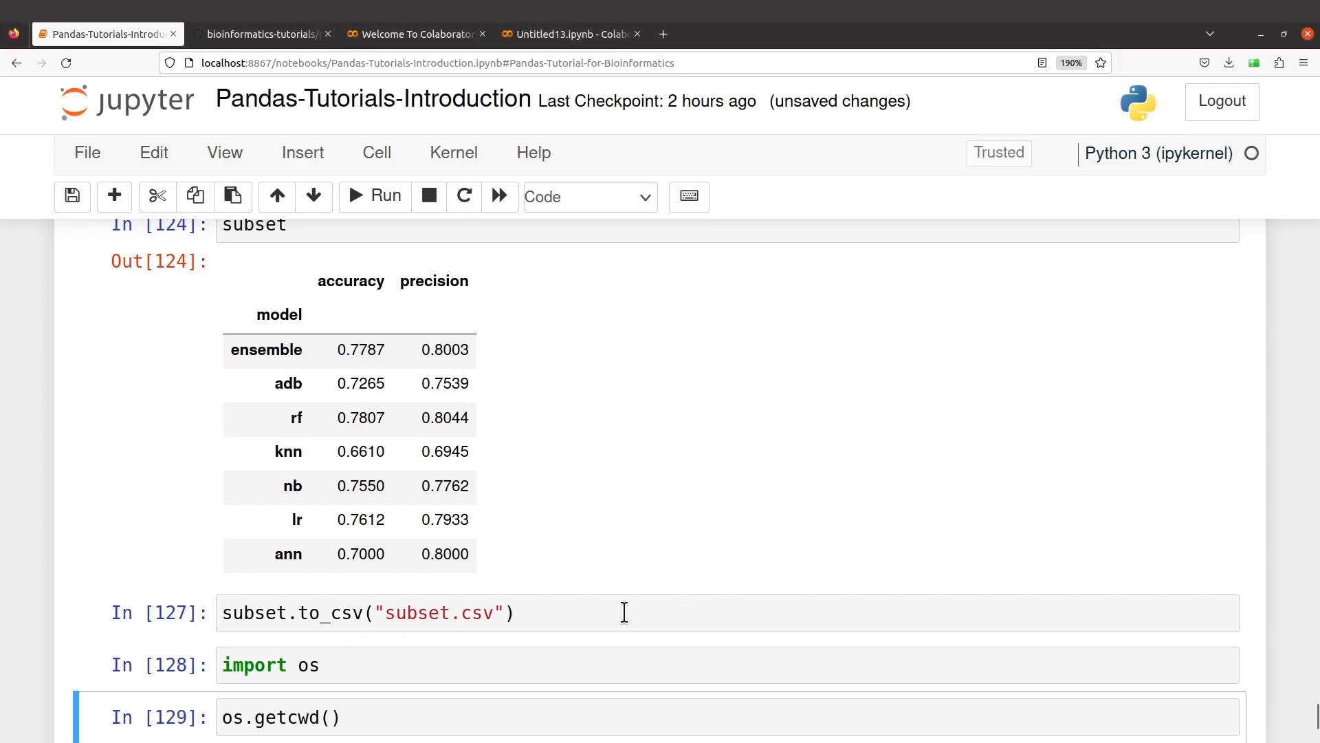
Evaluate df.index.name in a new cell, returning 'model'
left_click(355, 196)
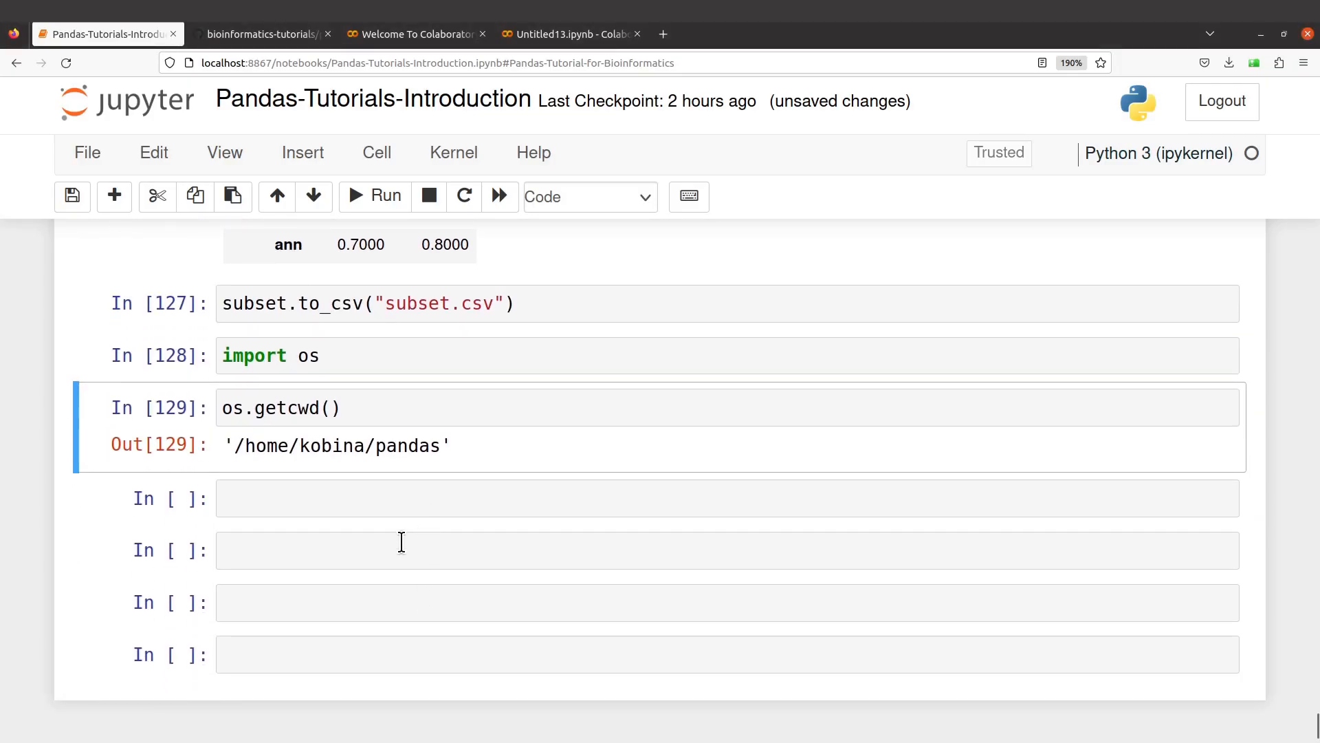
type("df.ind")
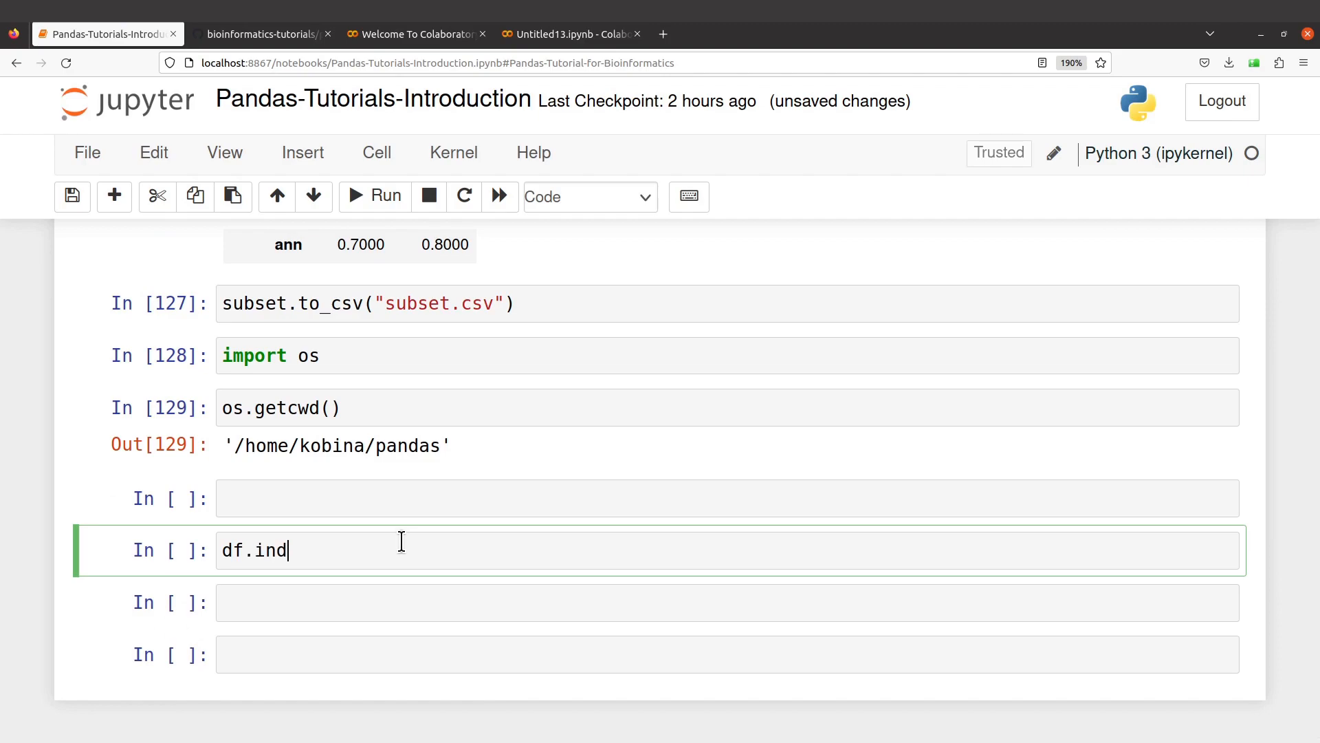
type("ex.name")
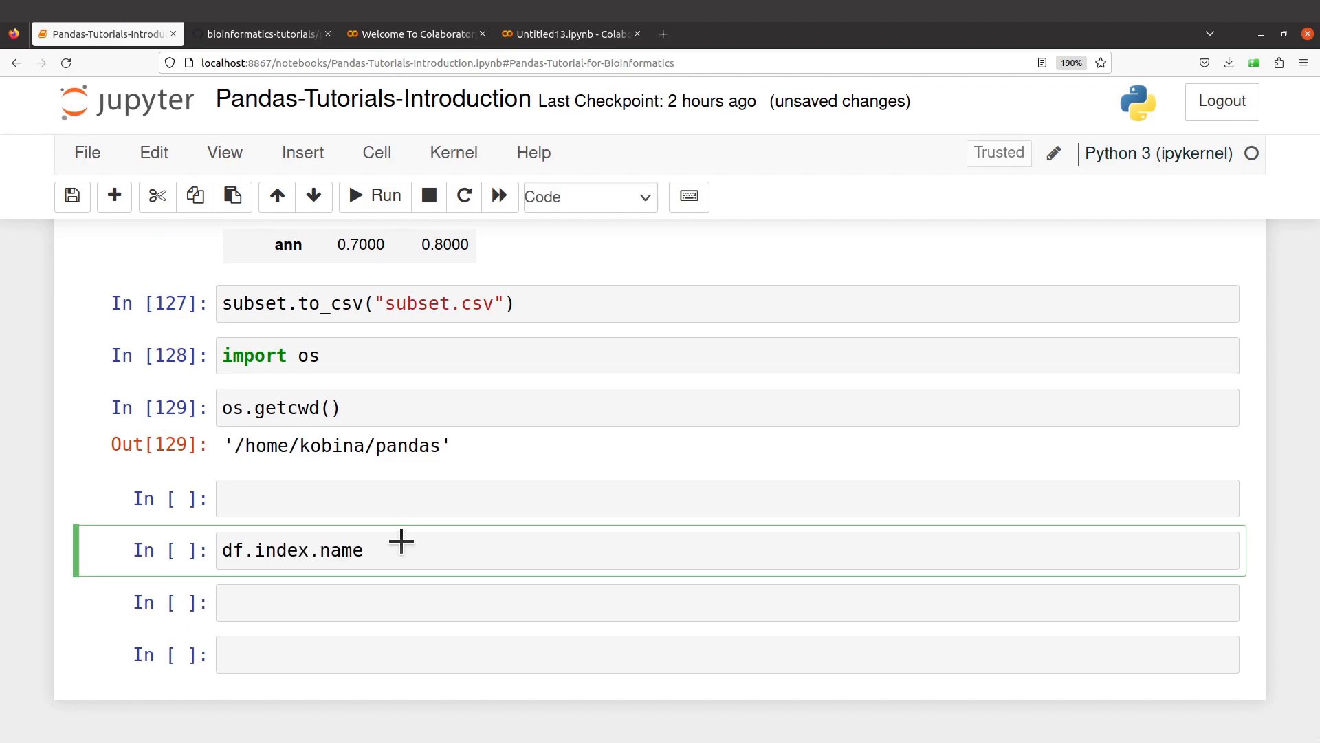
left_click(374, 196)
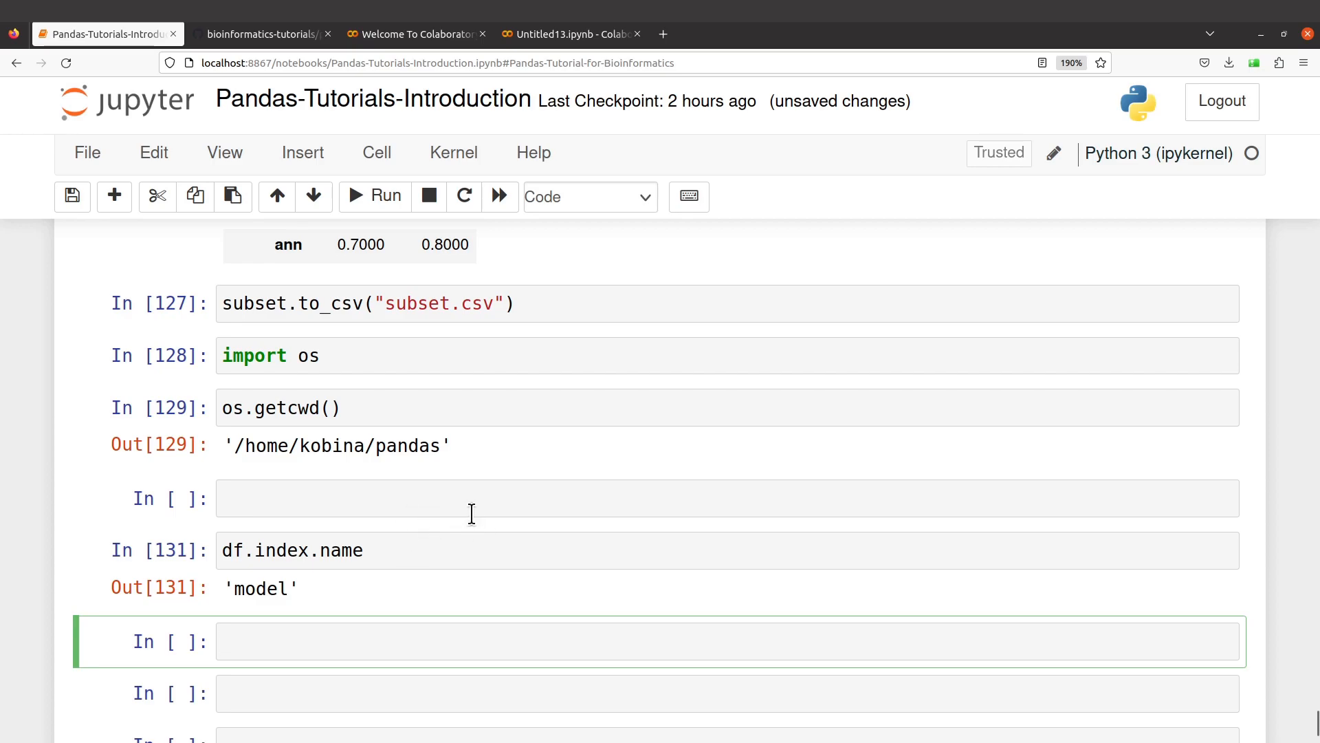
mouse_move(491, 468)
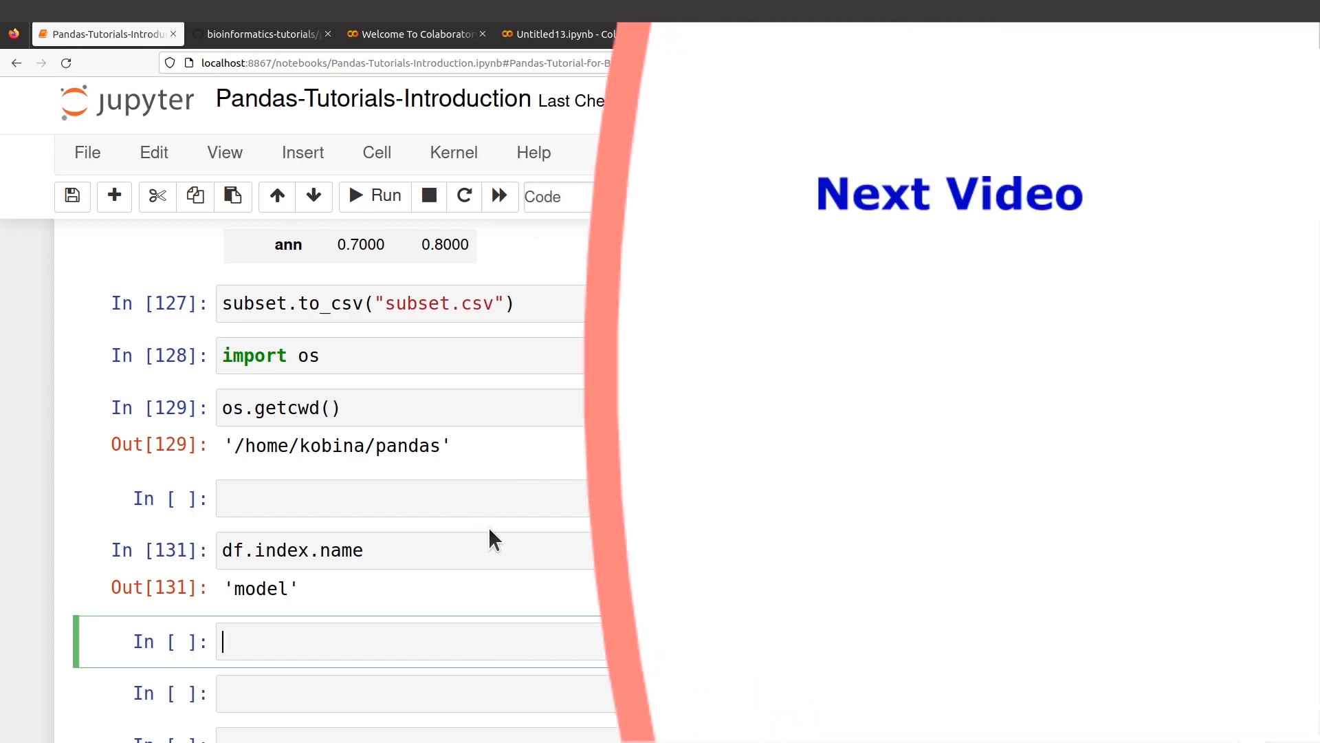
mouse_move(537, 599)
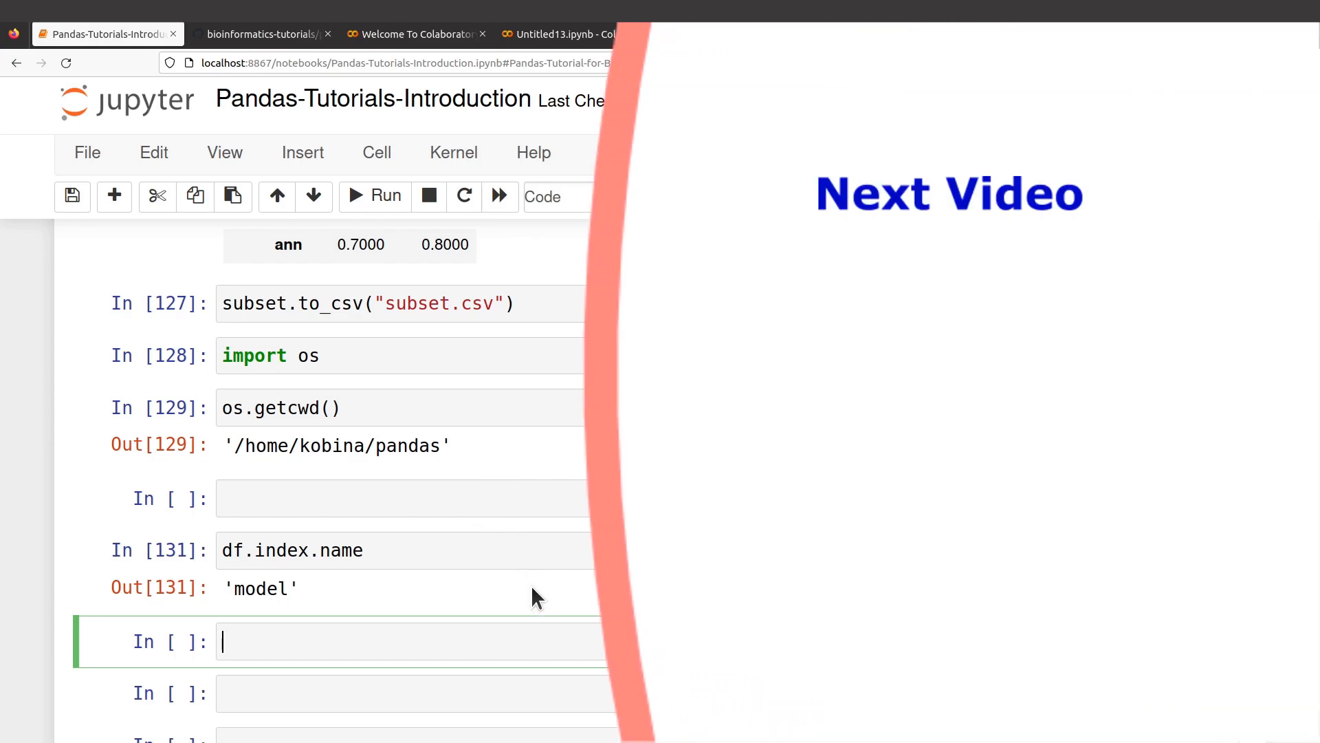
mouse_move(537, 487)
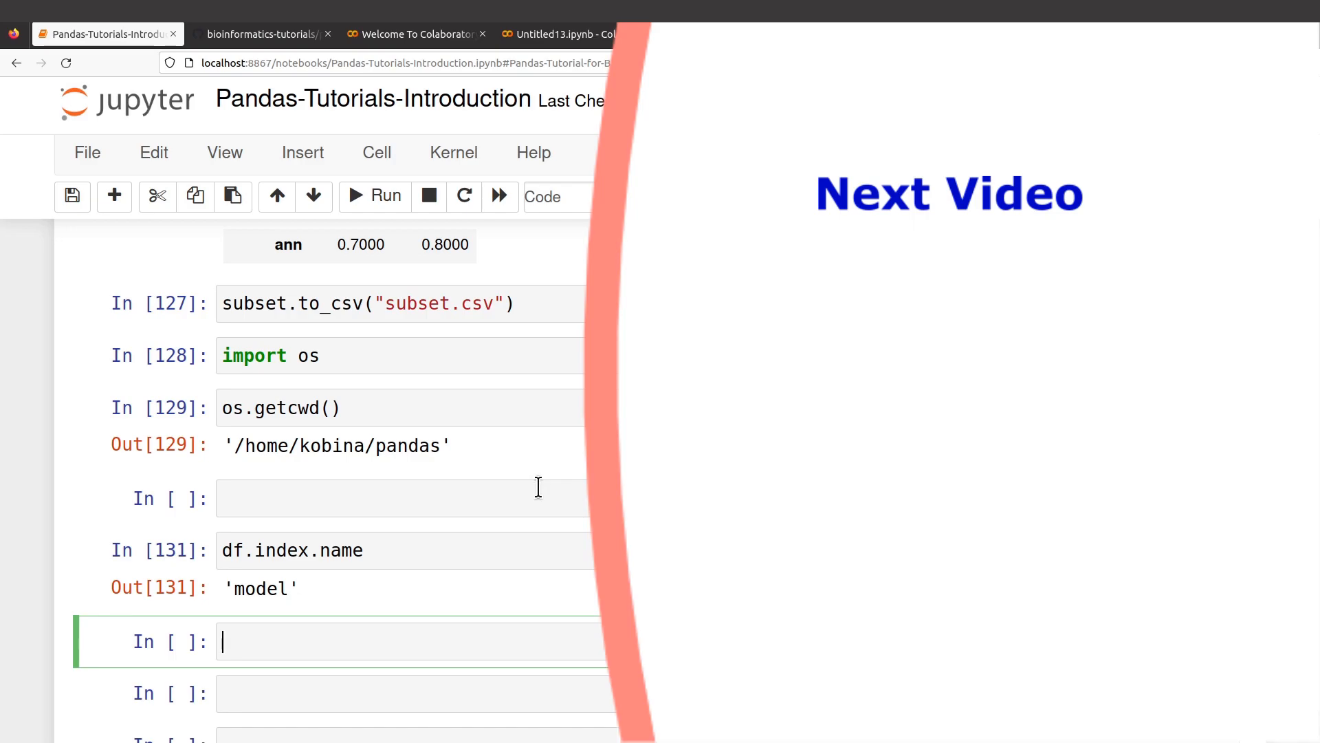